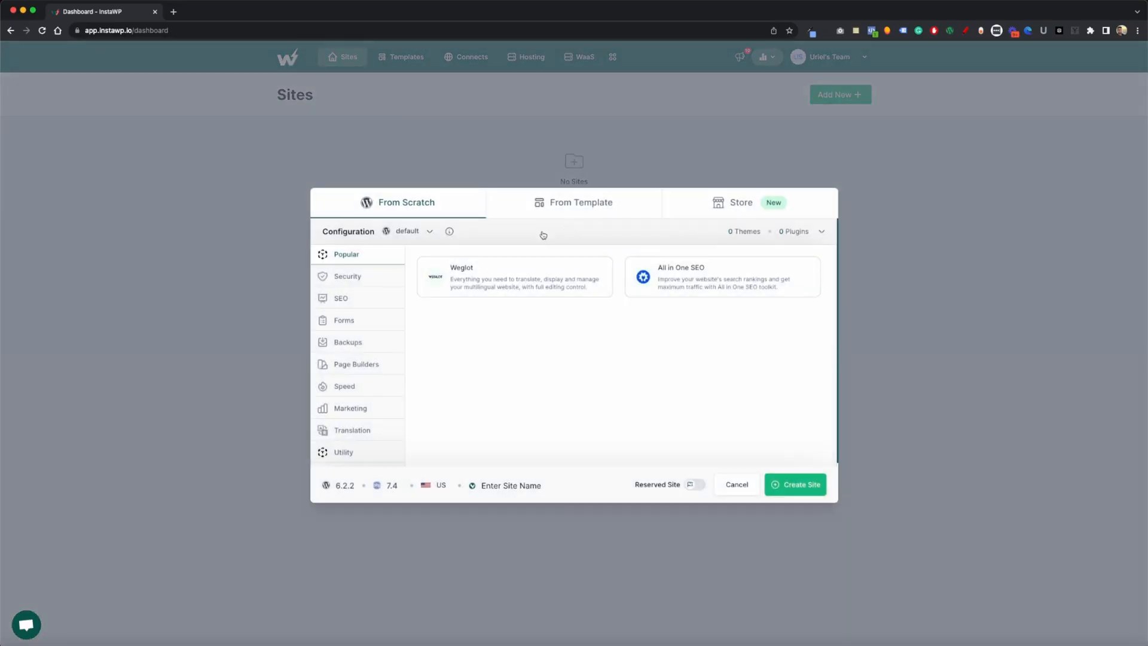
- Select security, SEO, forms, Elementor page builder and speed plugins for the new site
left_click(347, 276)
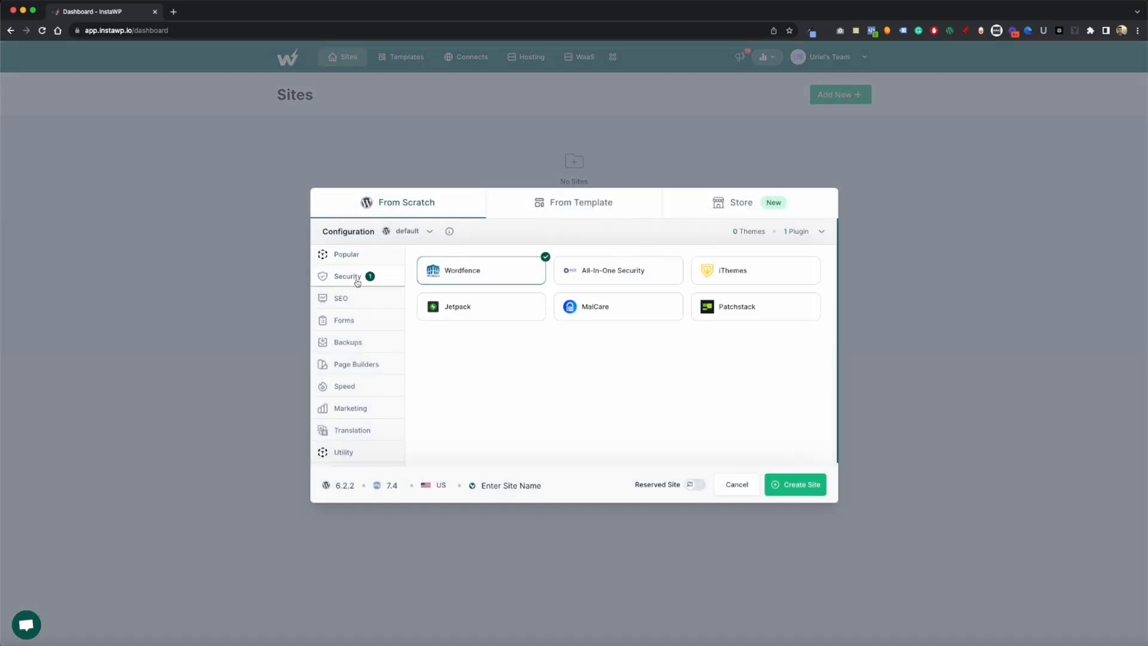
left_click(344, 320)
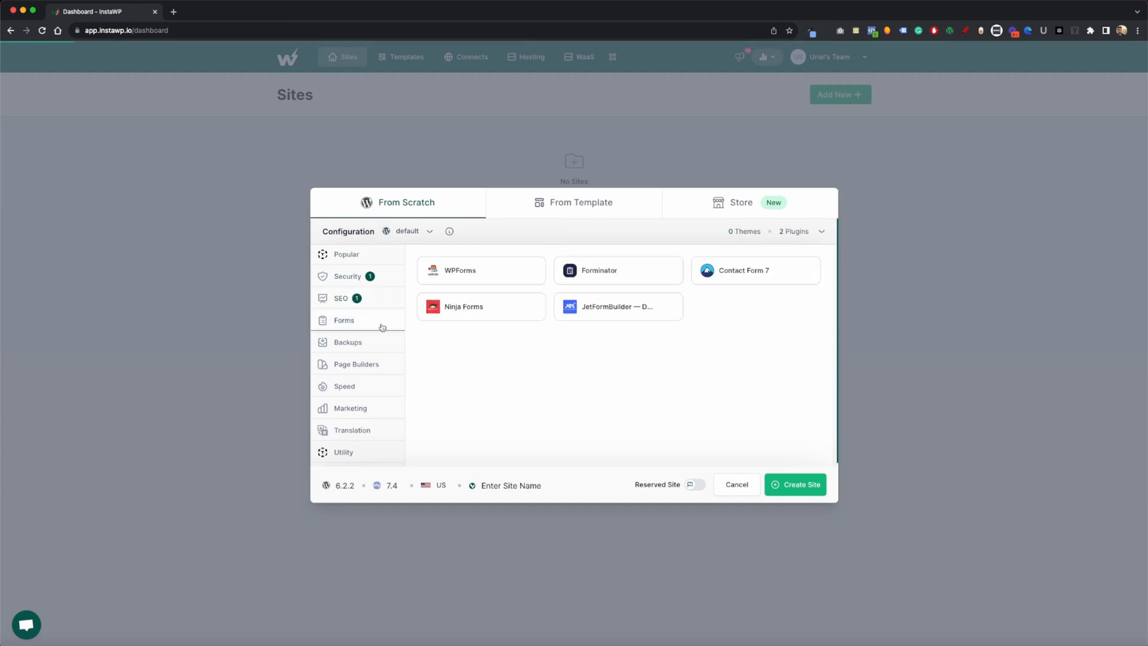
left_click(348, 342)
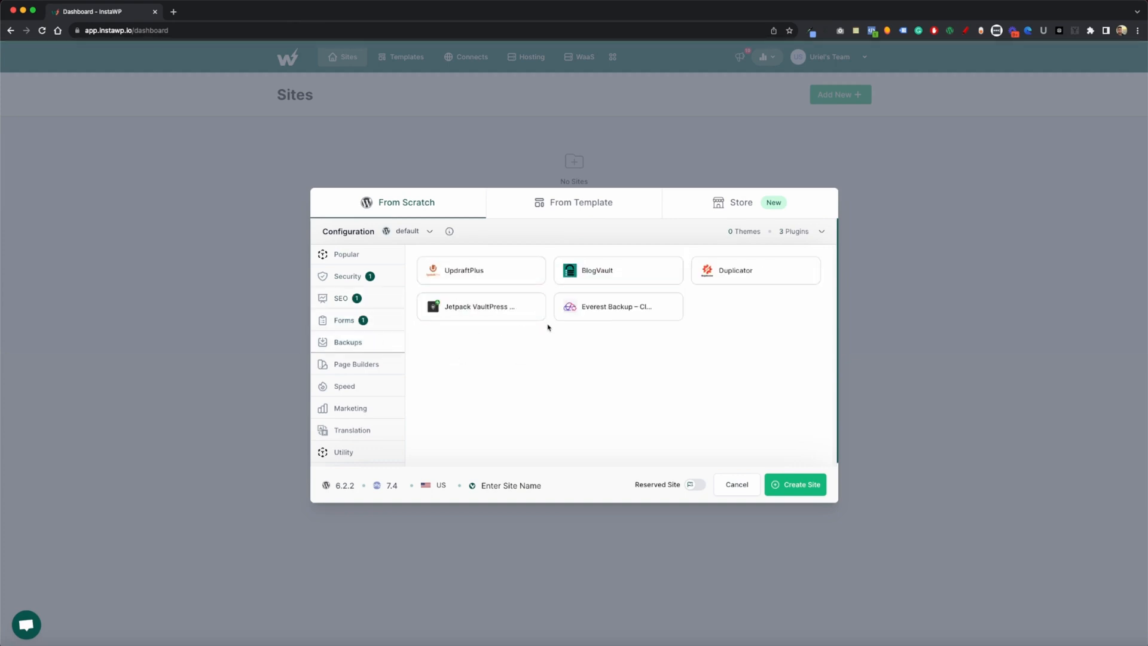
left_click(356, 363)
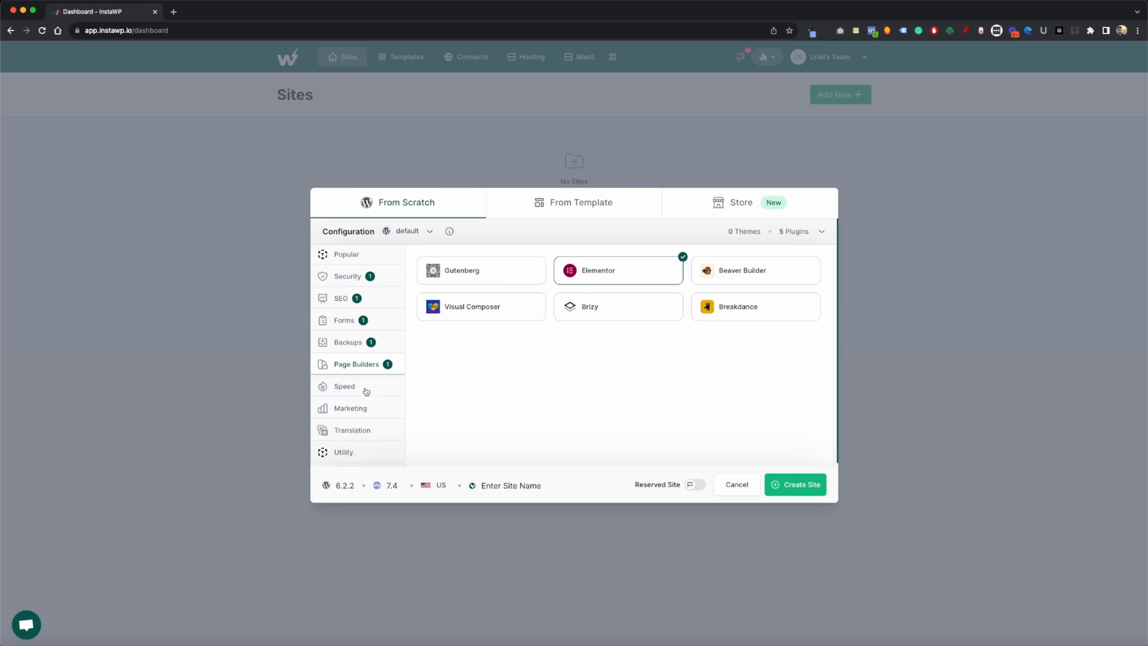
left_click(344, 386)
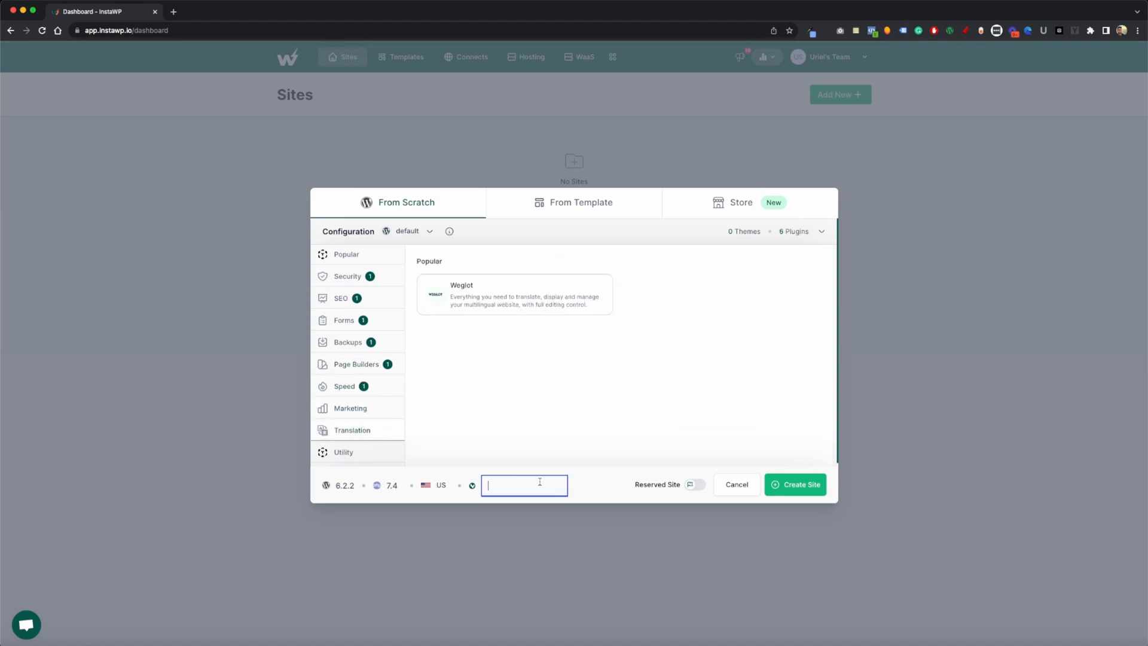
- Name the site 'uriel-s', mark it as a Reserved Site and create it
type("uriel-soto")
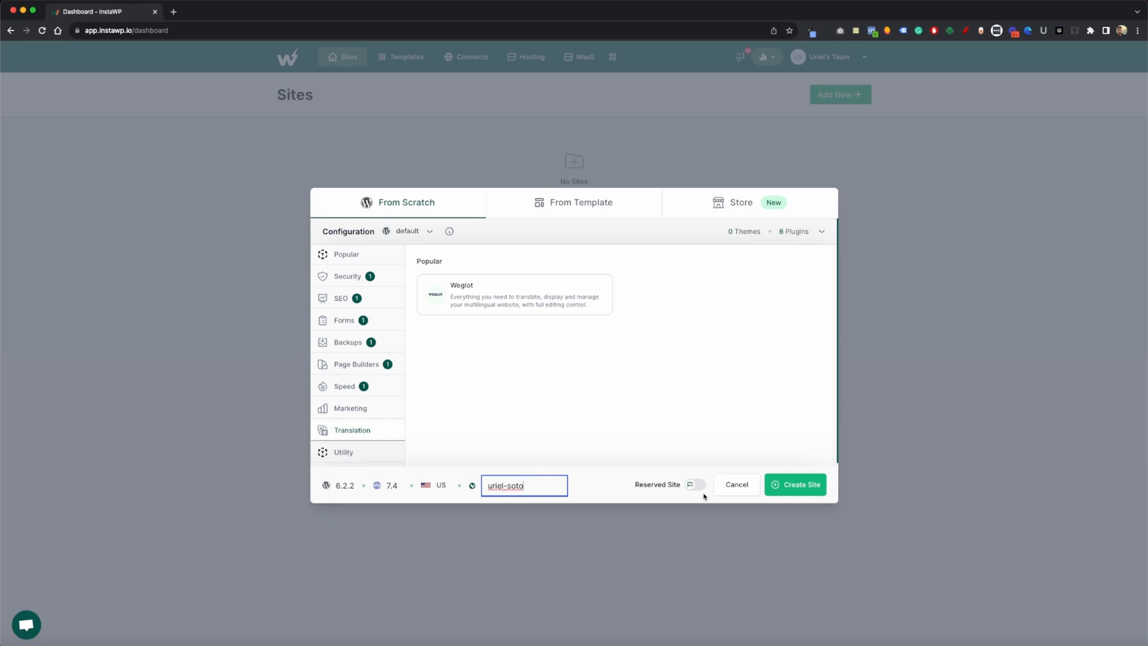
left_click(694, 484)
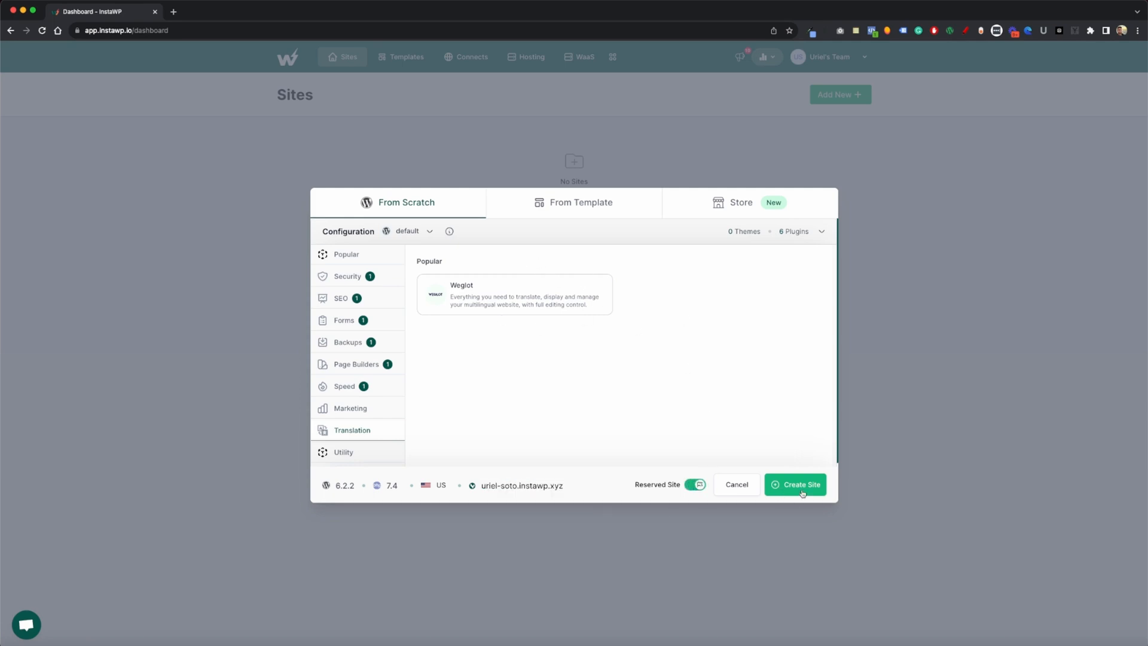
left_click(794, 485)
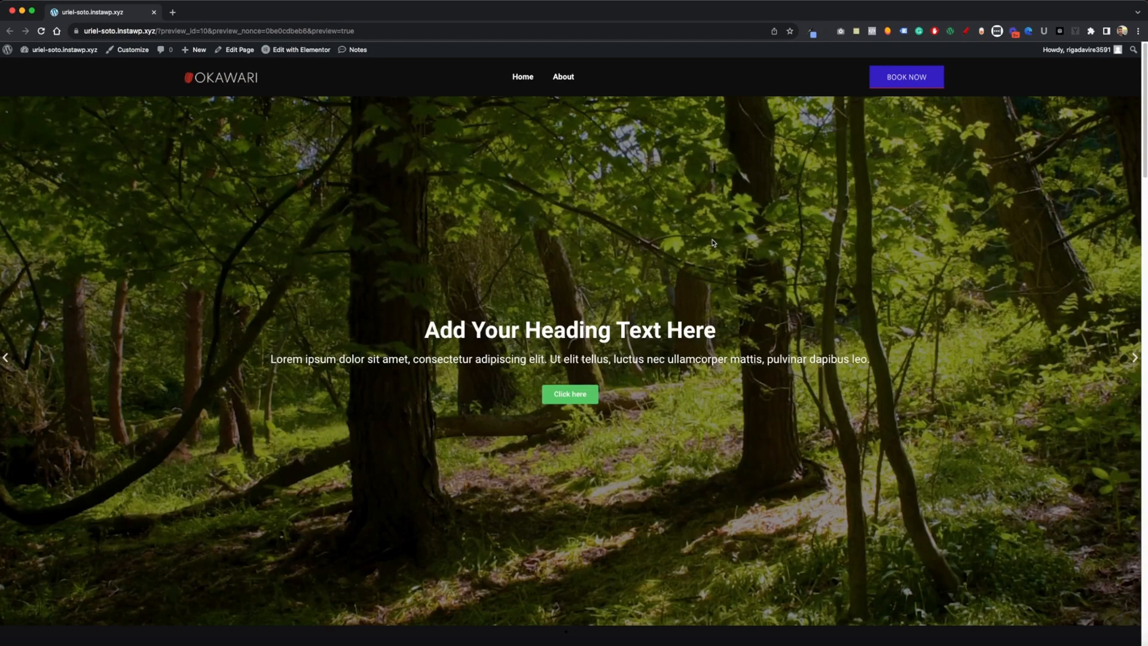
mouse_move(702, 241)
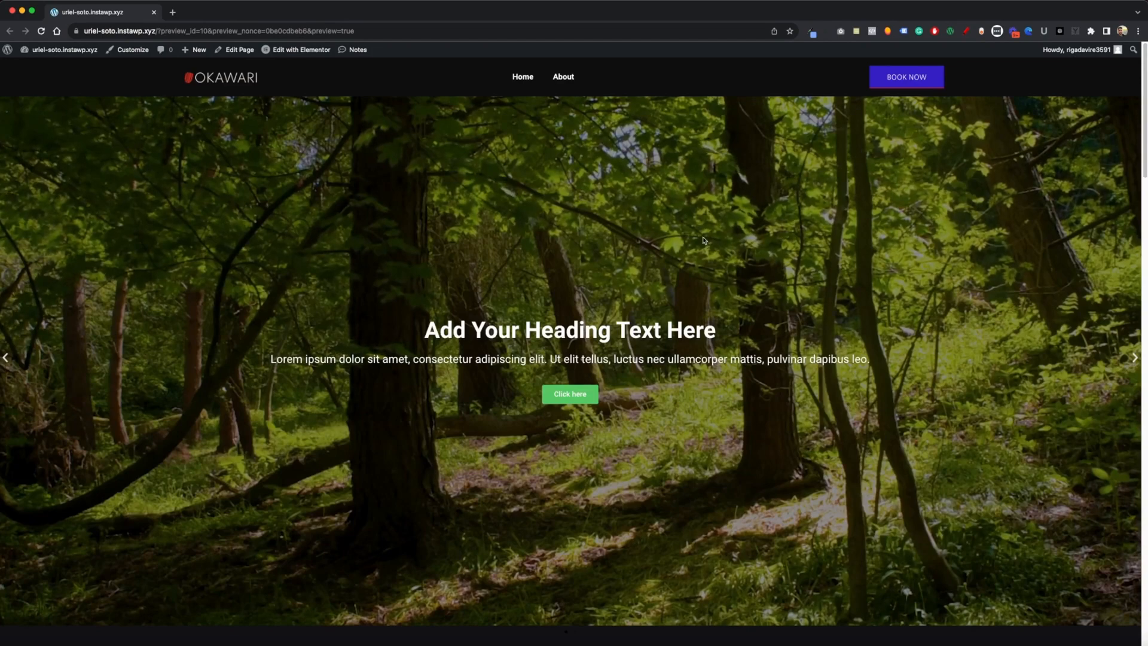
- Scroll the new site's home page down to the footer with contact and opening hours
scroll("down", 3)
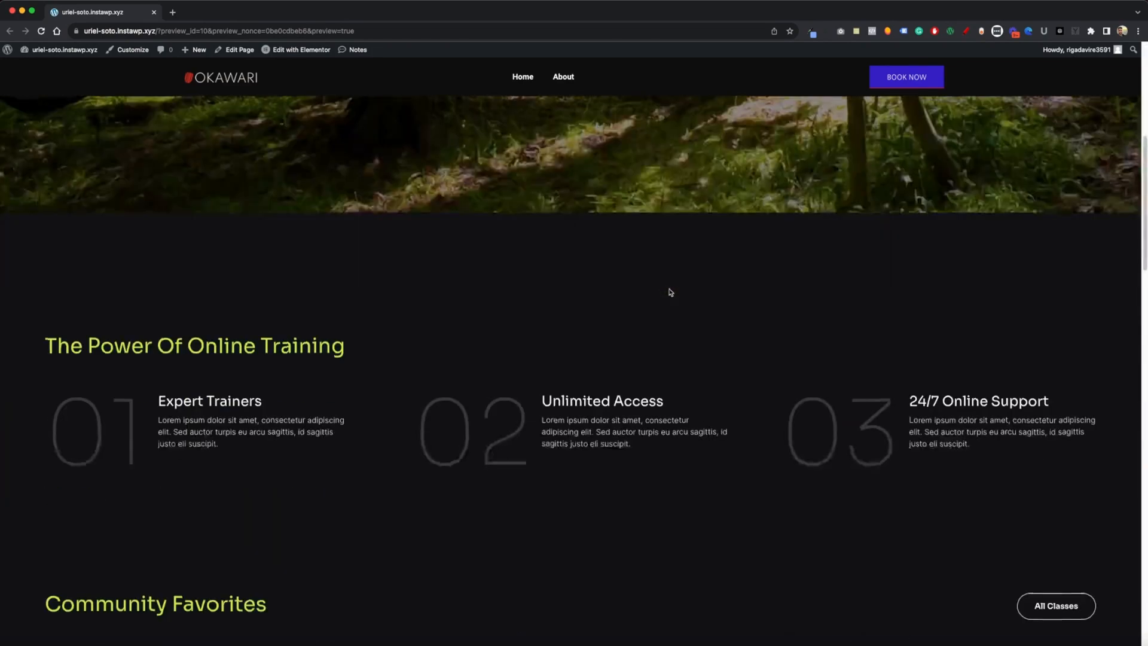
scroll("down", 3)
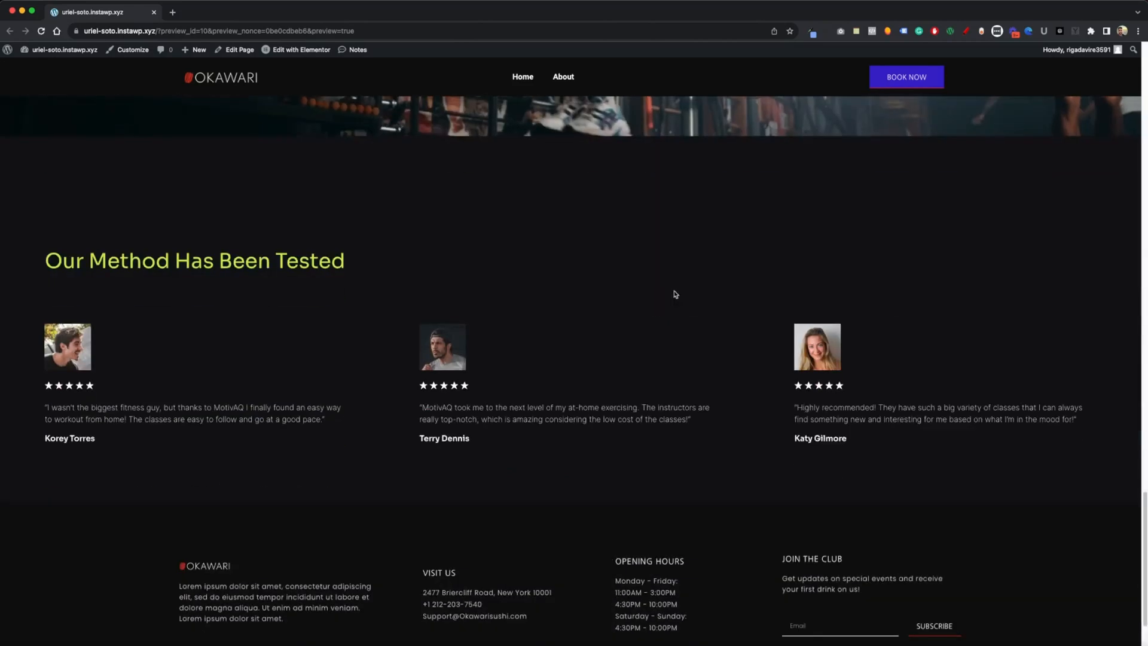
scroll("down", 3)
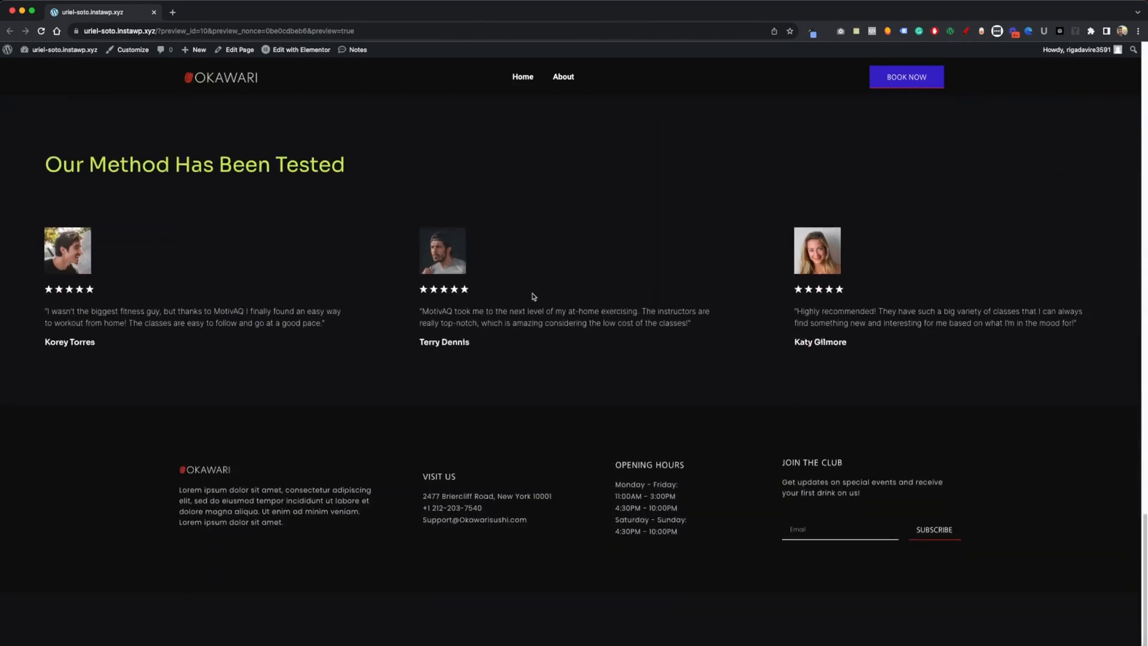
mouse_move(354, 465)
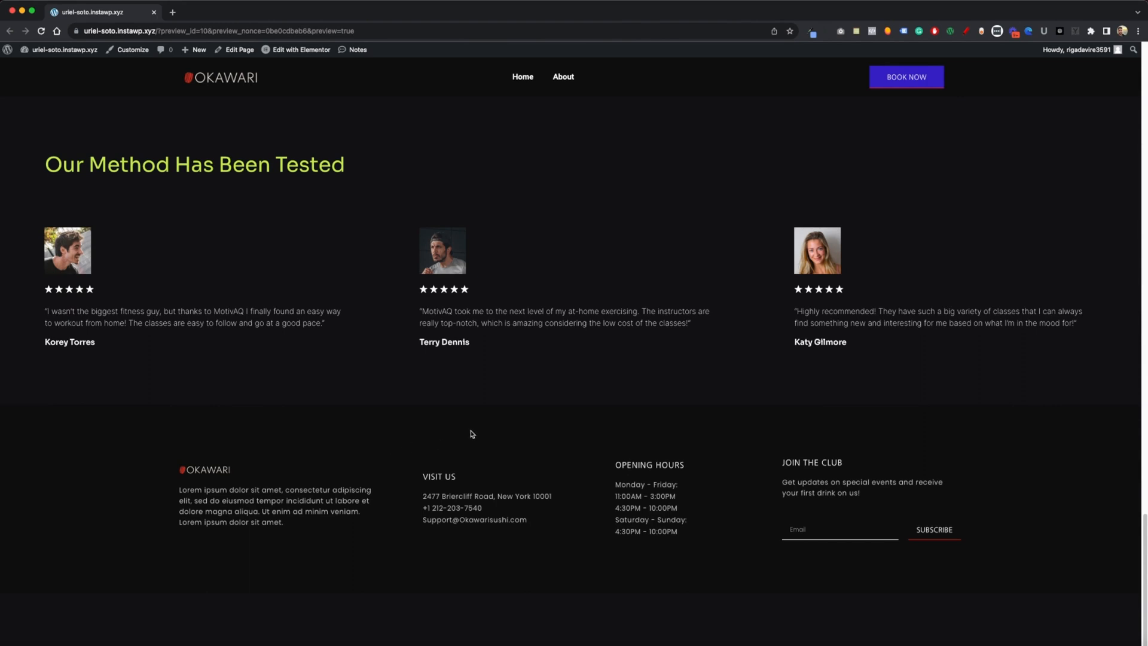
mouse_move(481, 438)
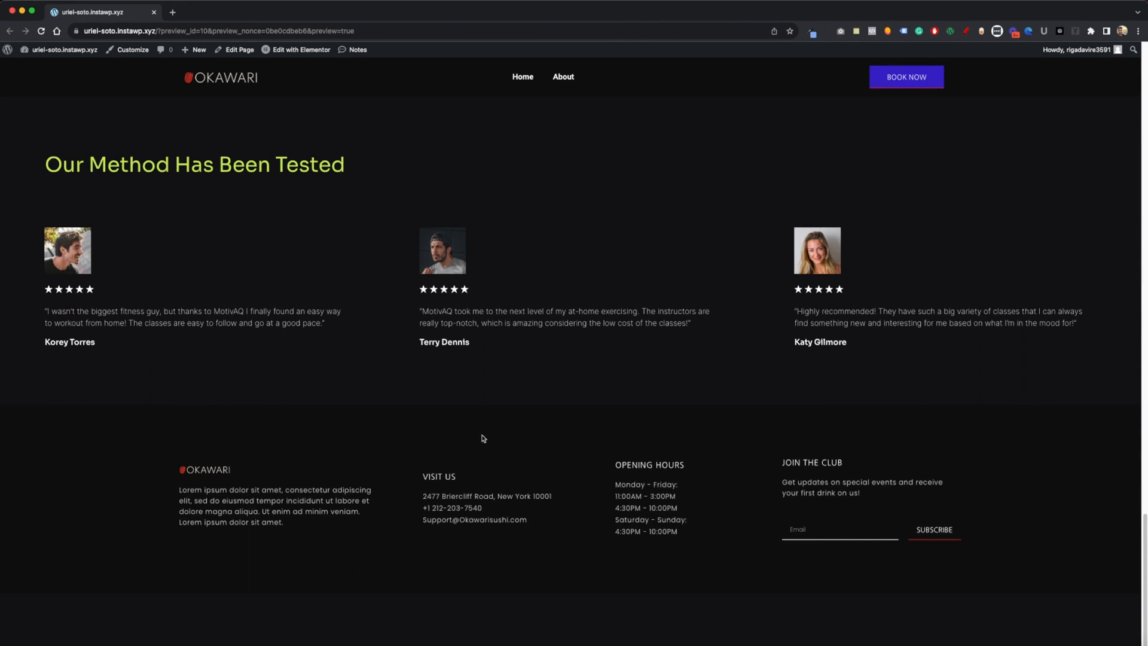
mouse_move(355, 396)
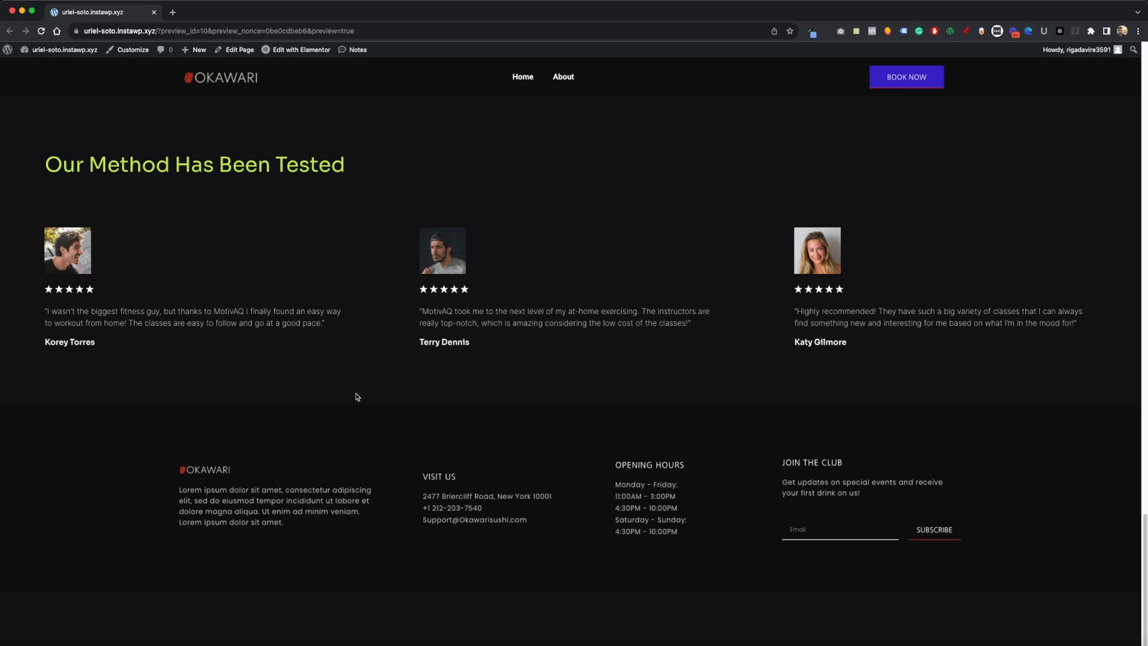
mouse_move(374, 413)
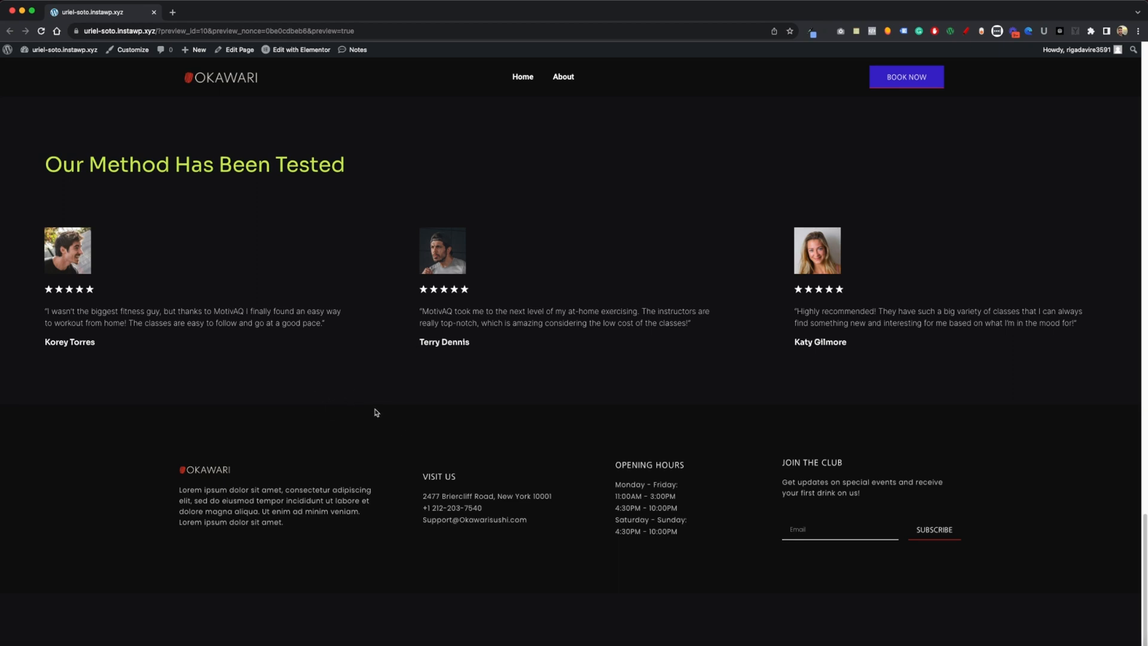
mouse_move(469, 411)
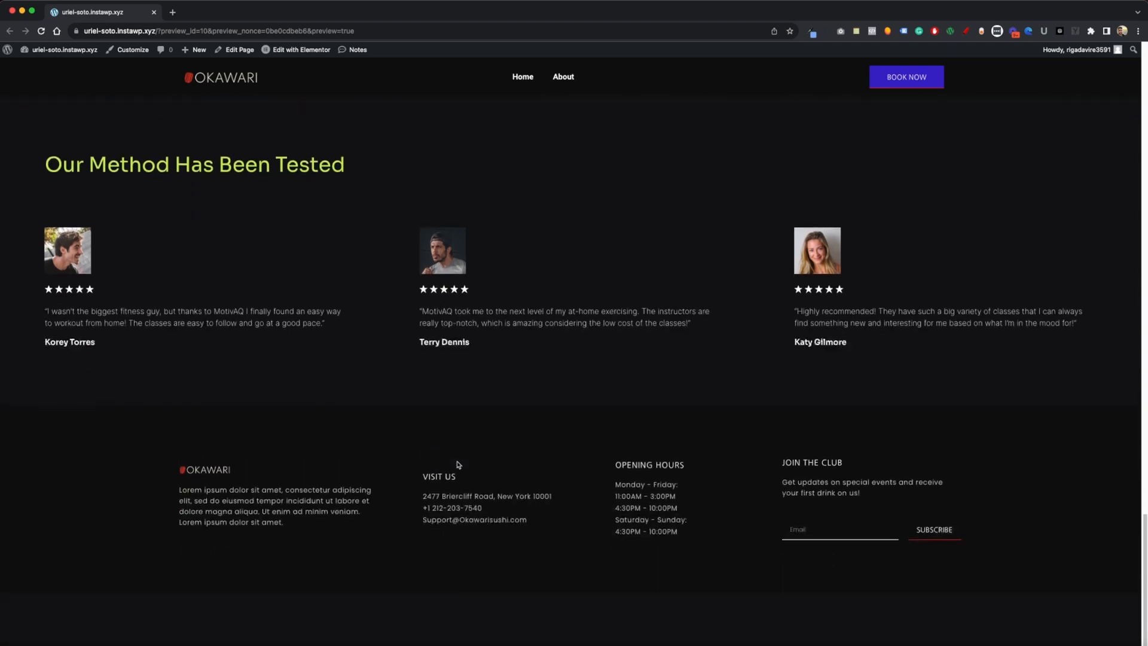
mouse_move(513, 414)
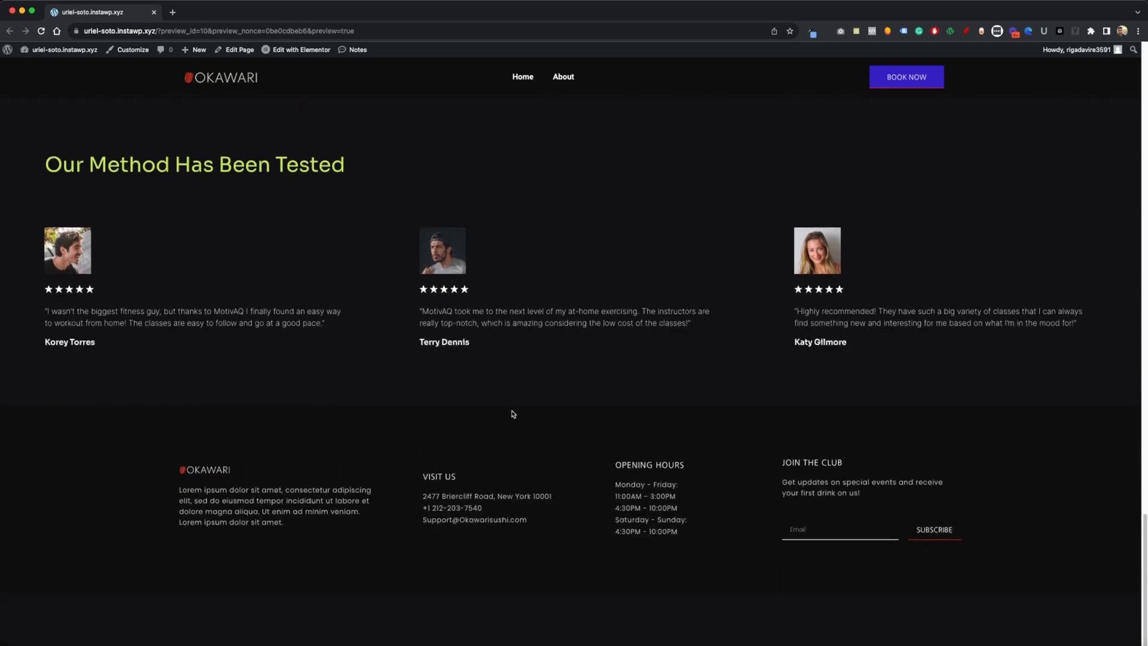
mouse_move(574, 397)
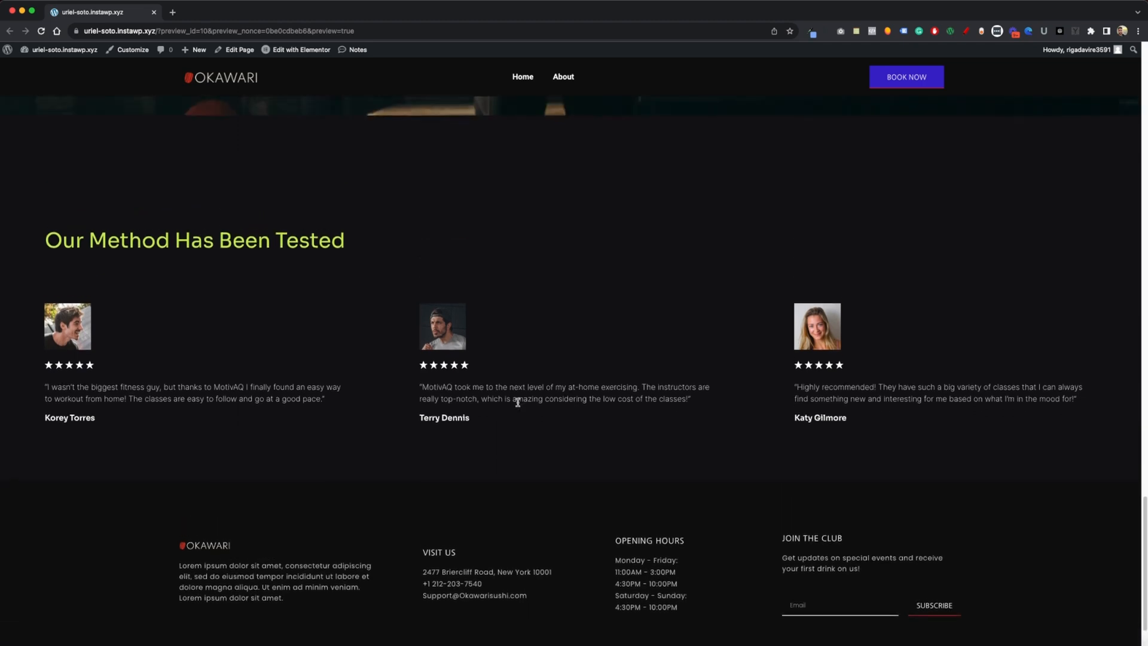
scroll("down", 3)
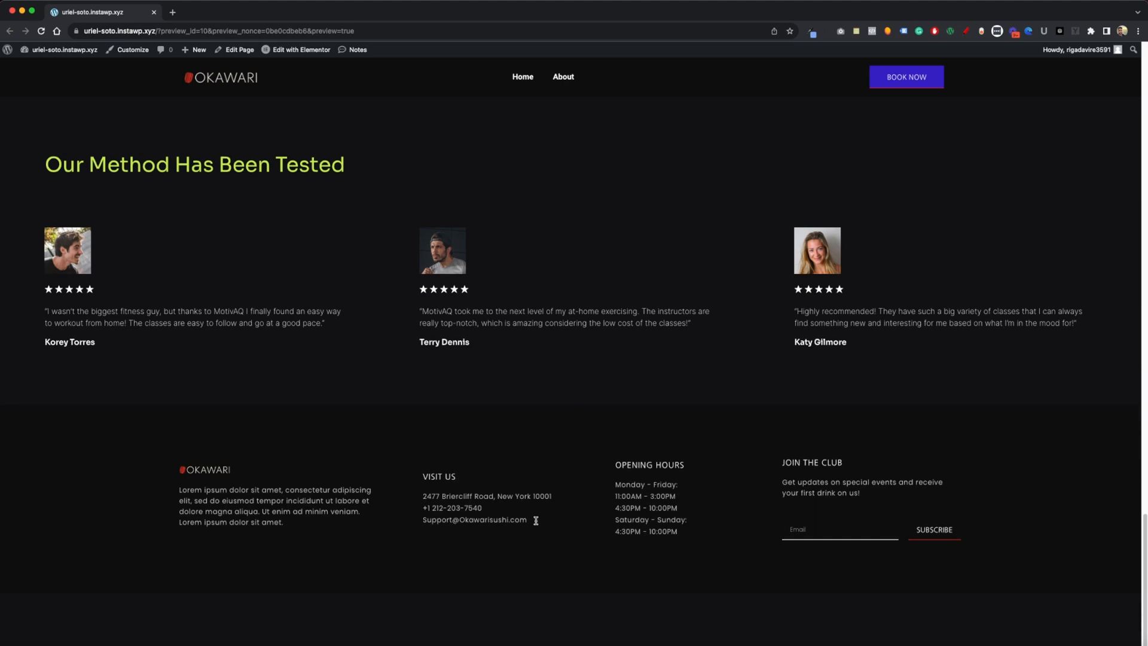
- Edit the home page with Elementor, then start editing the site footer template
left_click(299, 50)
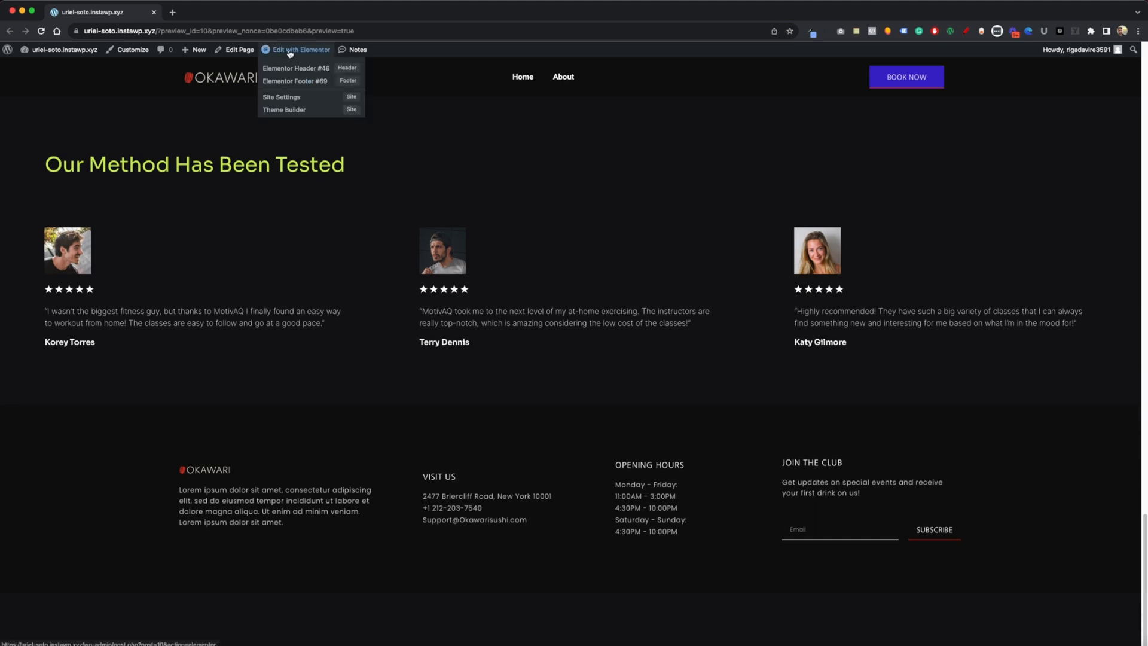
mouse_move(301, 51)
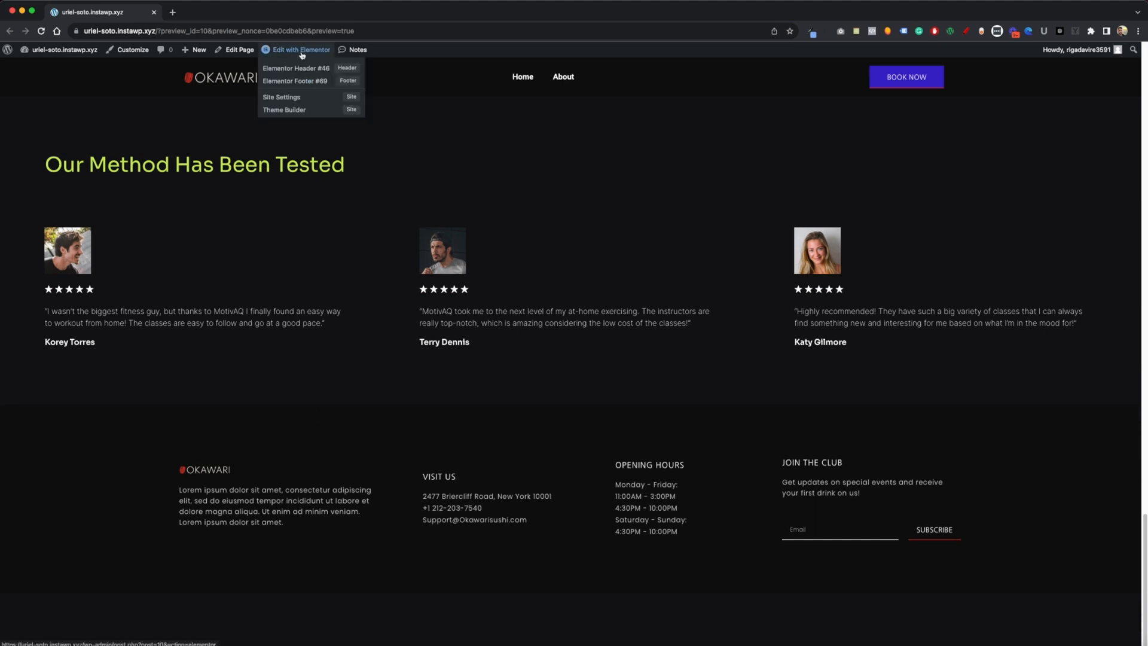
left_click(300, 50)
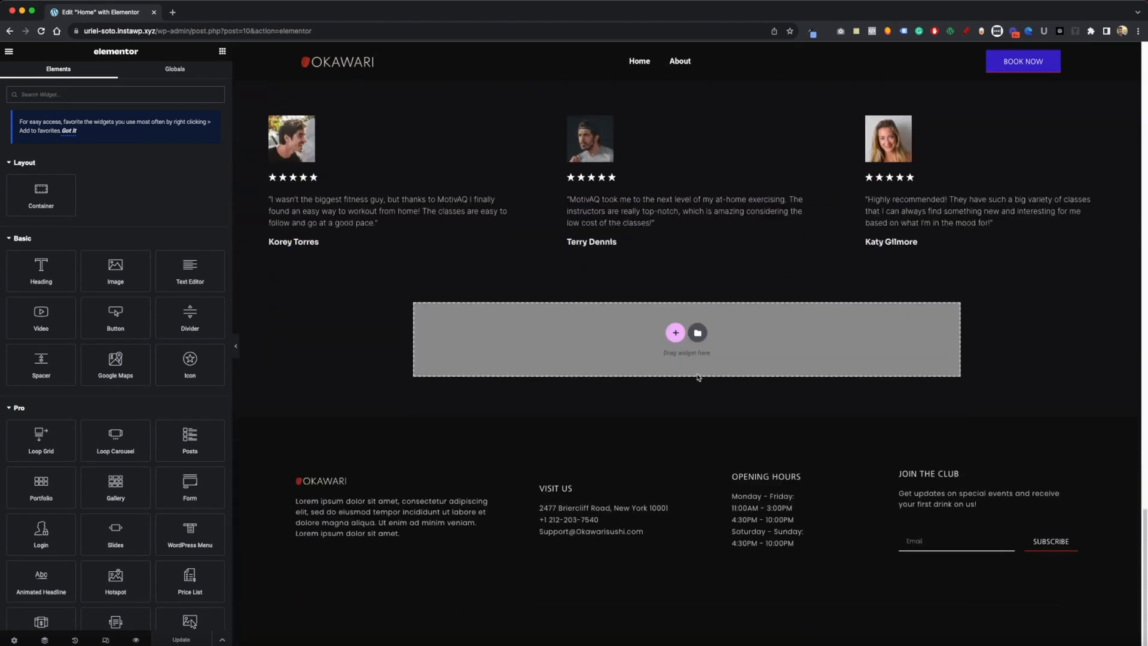
mouse_move(667, 440)
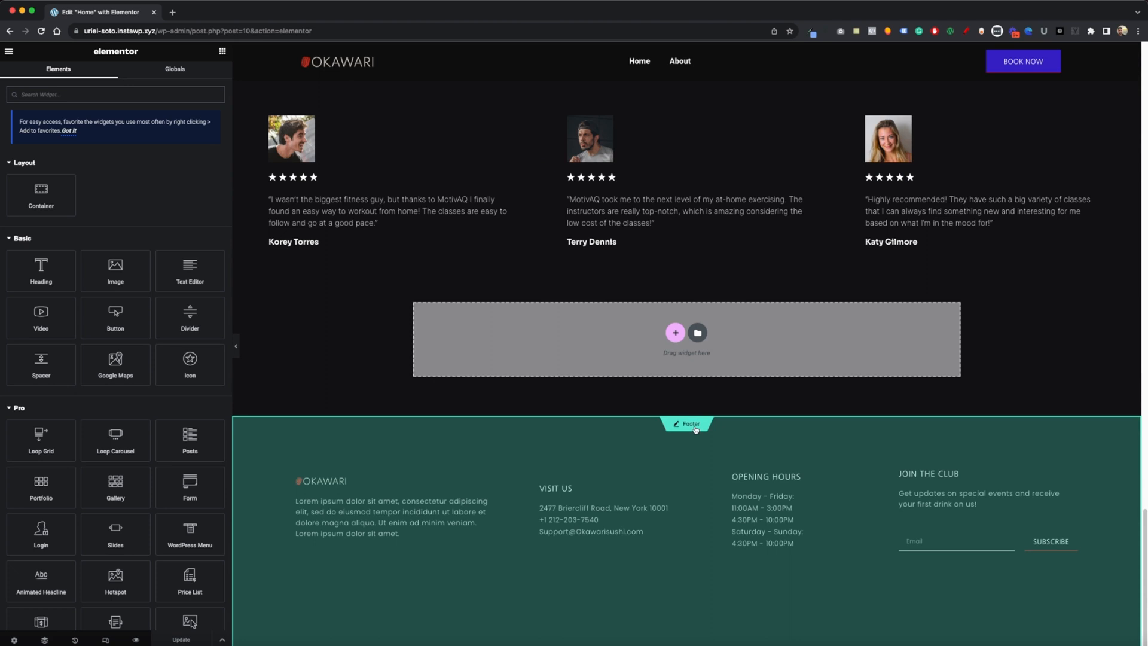
left_click(688, 423)
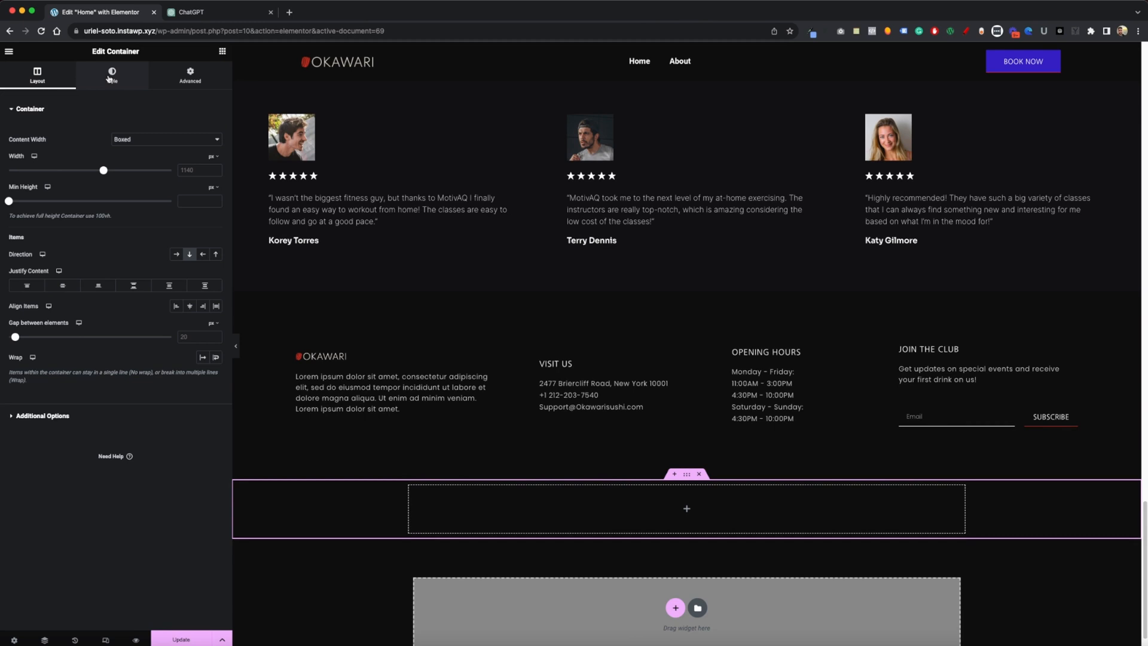
- Style the new footer container and set its heading text colour to white #FFFFFF
left_click(112, 76)
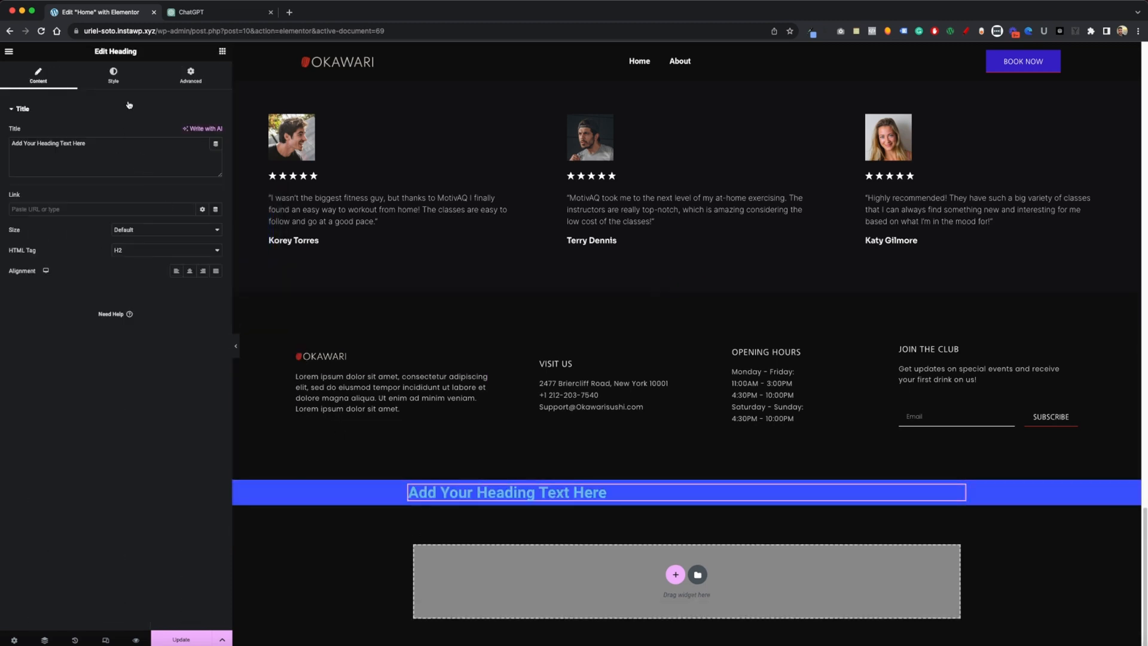
left_click(113, 75)
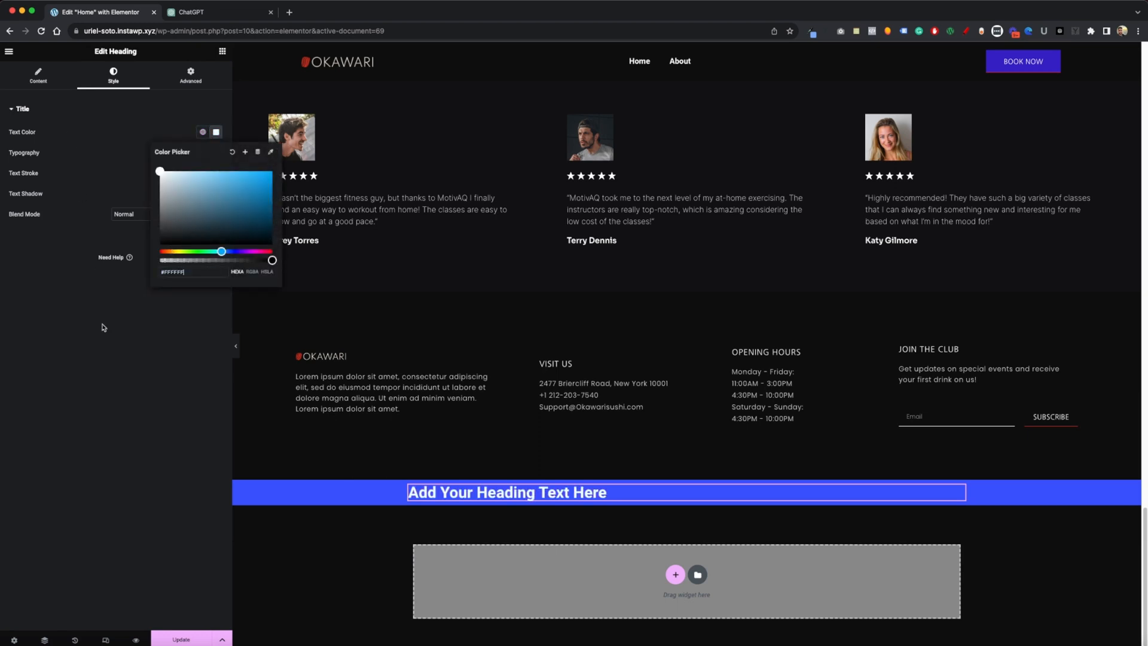
left_click(686, 492)
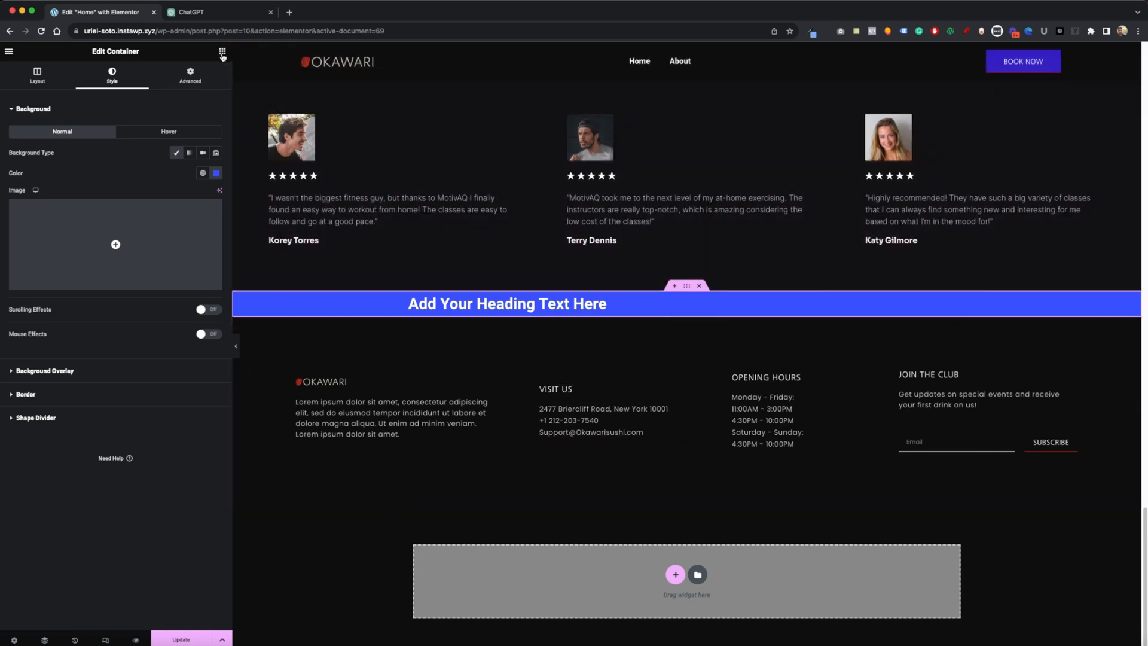
- Find the HTML widget and drop it into the footer below the opening hours
left_click(222, 51)
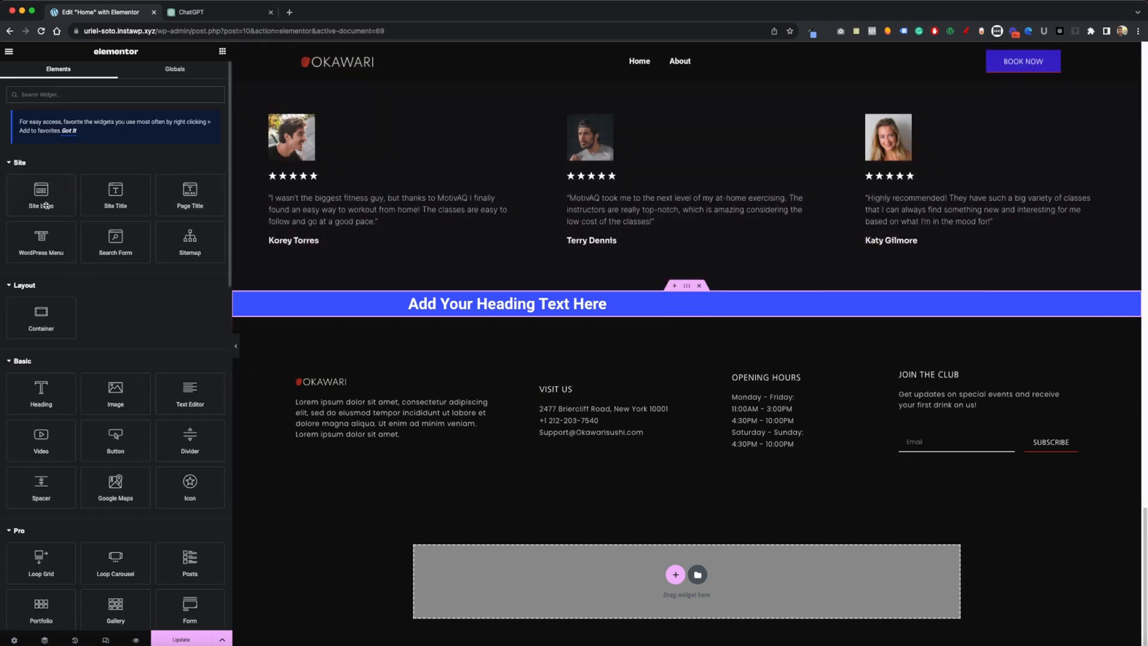
type("html")
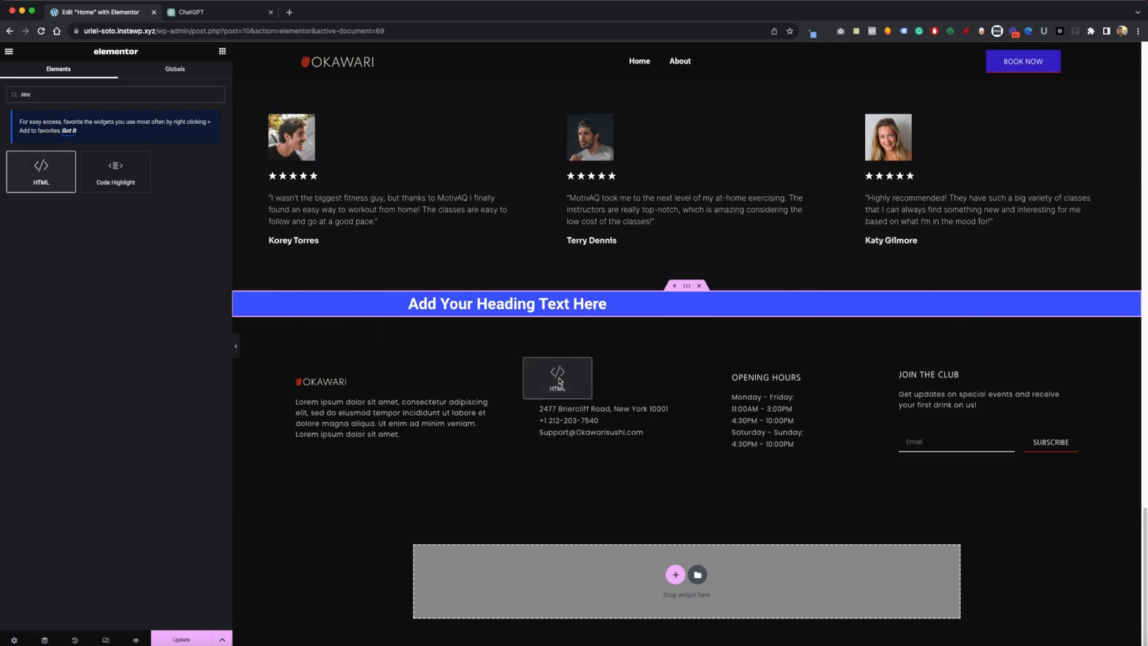
left_click_drag(556, 378, 642, 431)
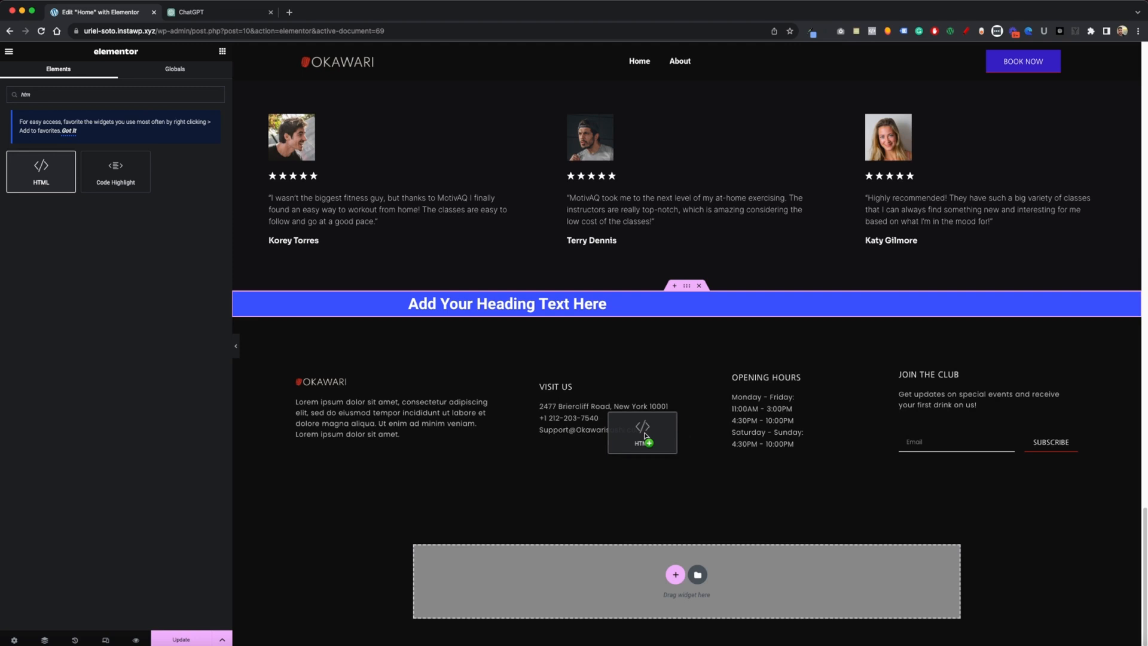
left_click_drag(643, 432, 779, 451)
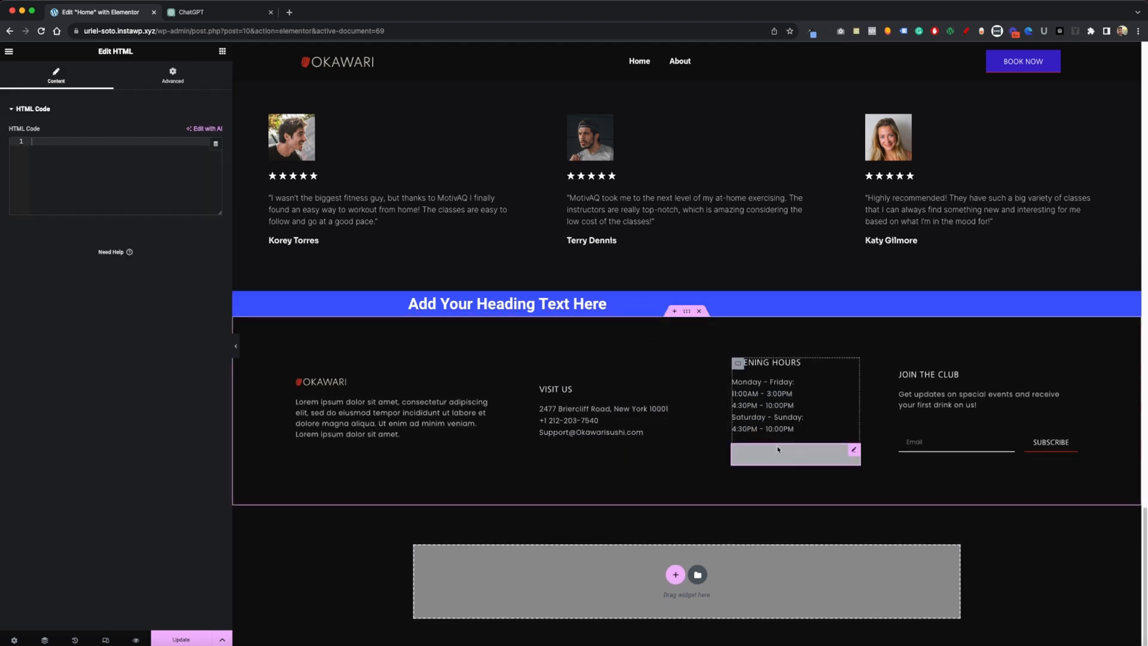
mouse_move(810, 458)
type("<script>")
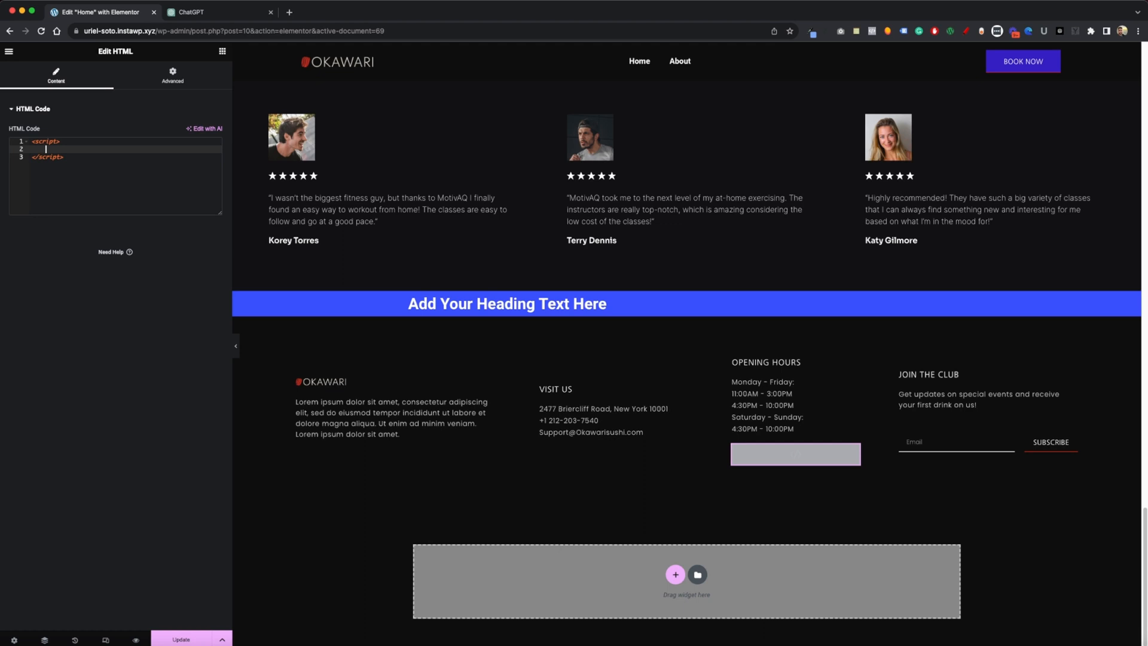
- Write const $ = jQuery; and a $(document).ready(function(){ ... }) wrapper in the HTML code
type("const")
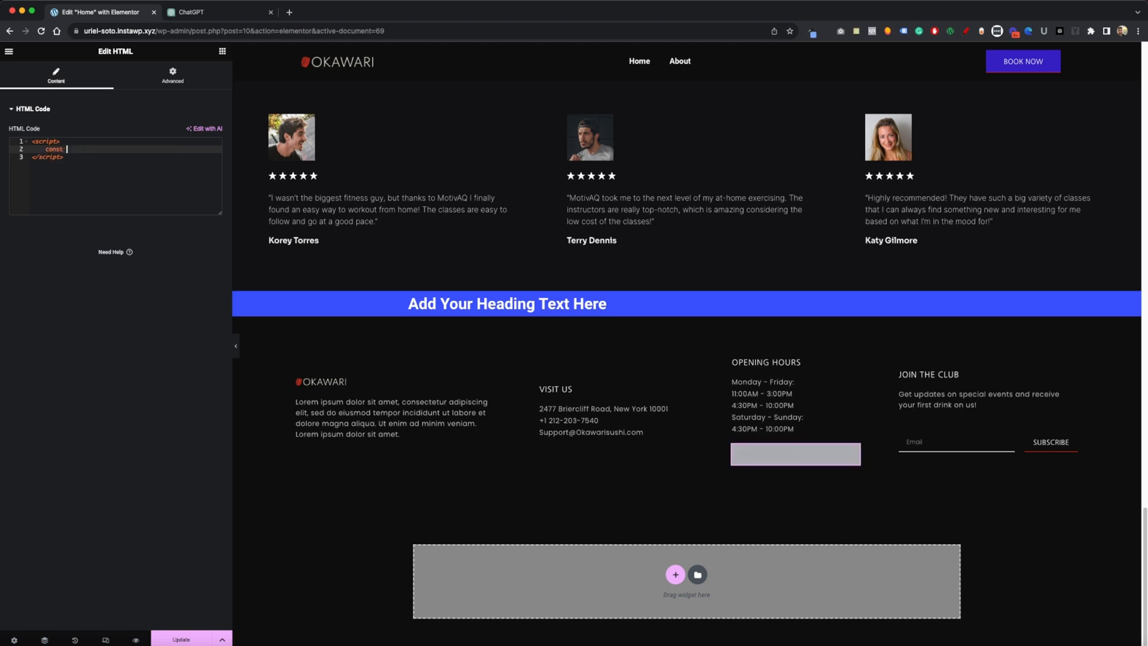
type("$")
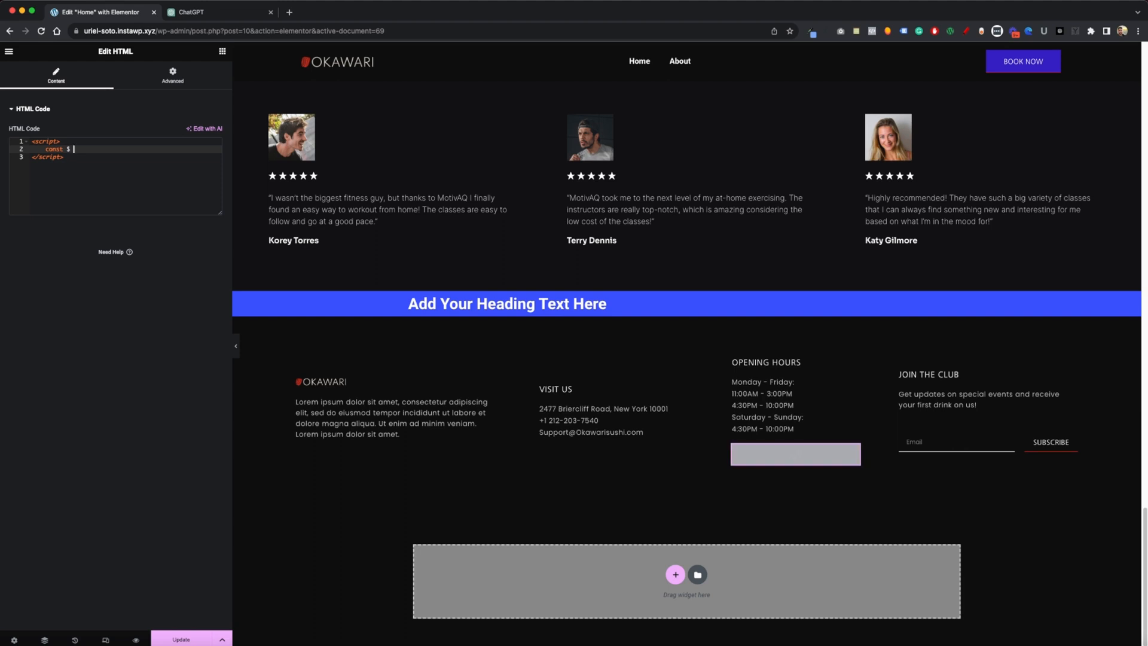
type("=")
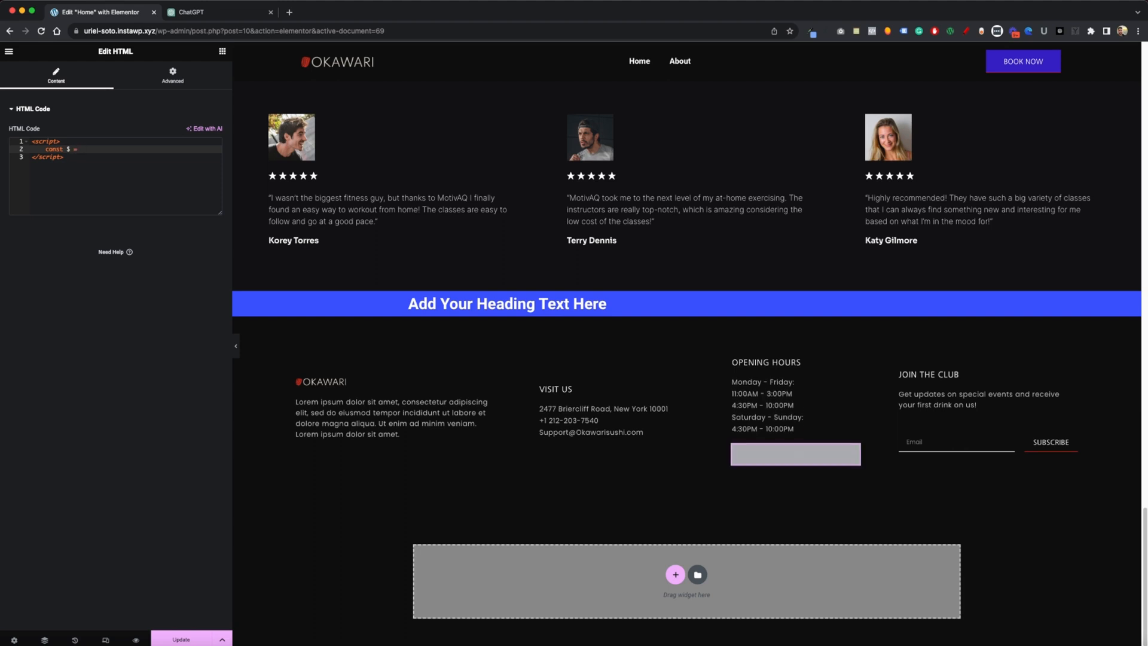
type("jQuer")
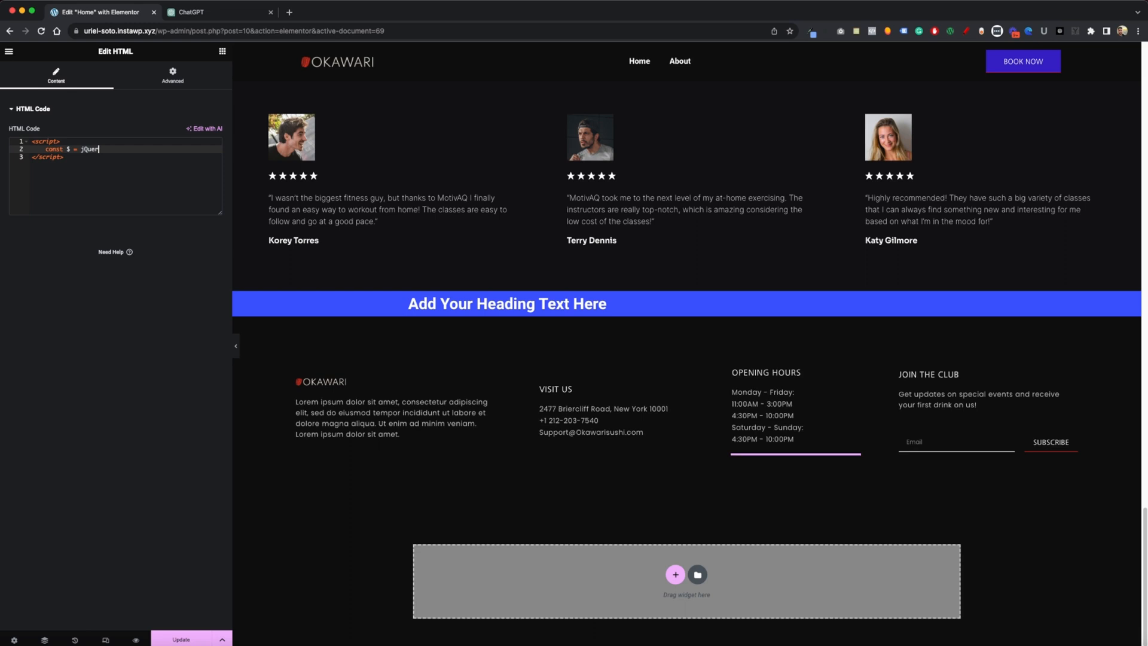
type("y;")
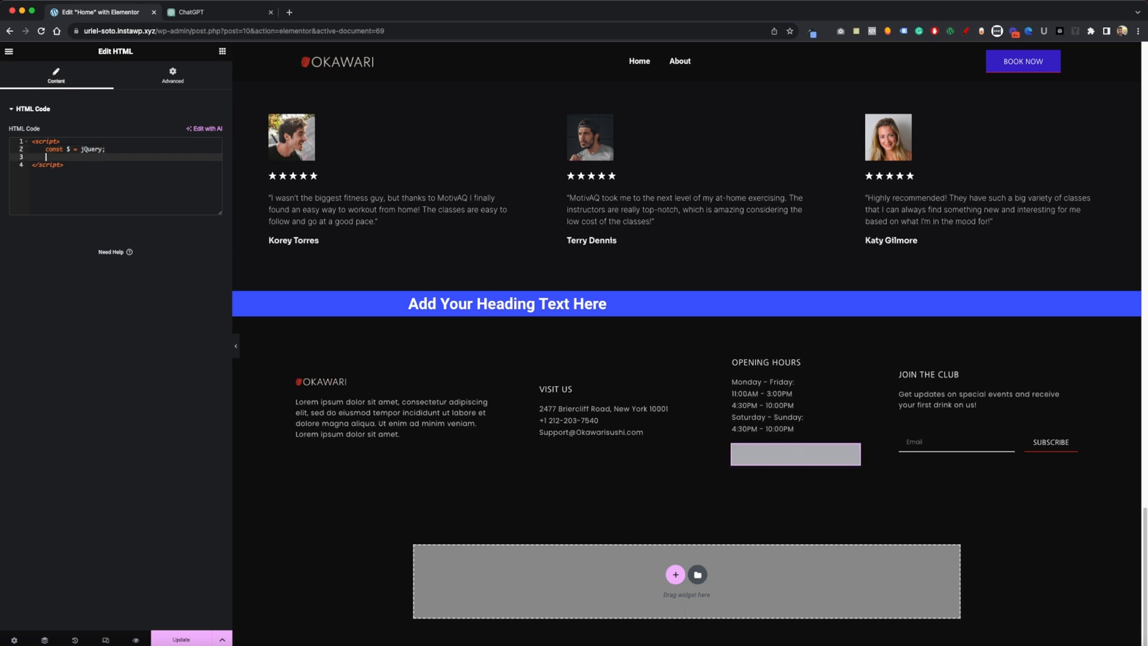
type("$")
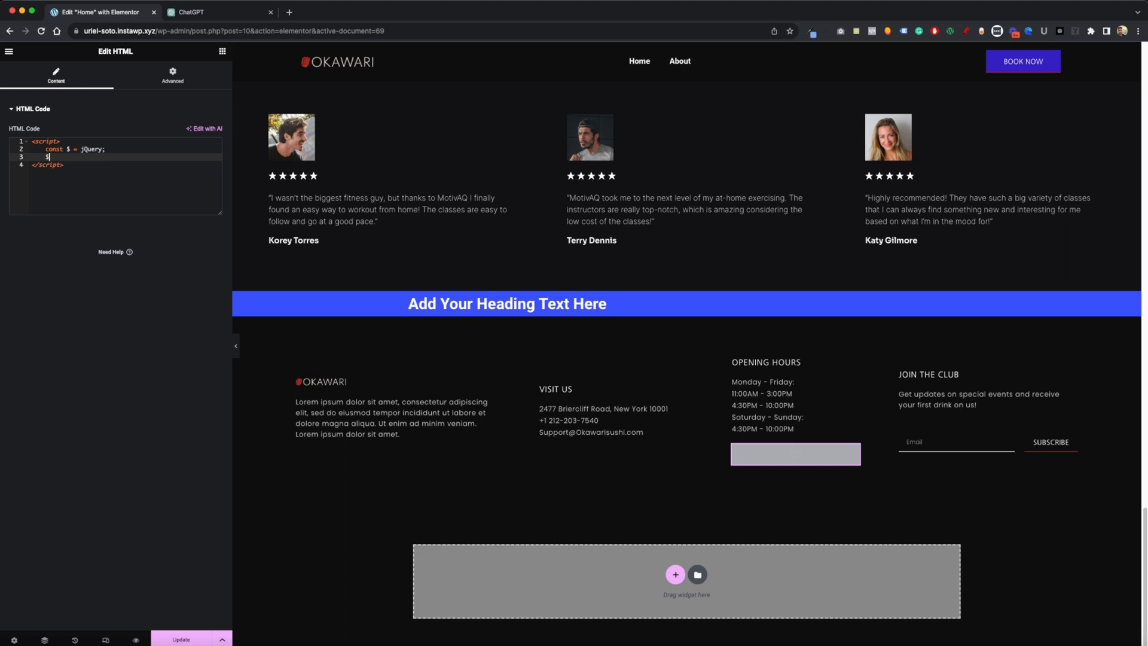
type("(document).")
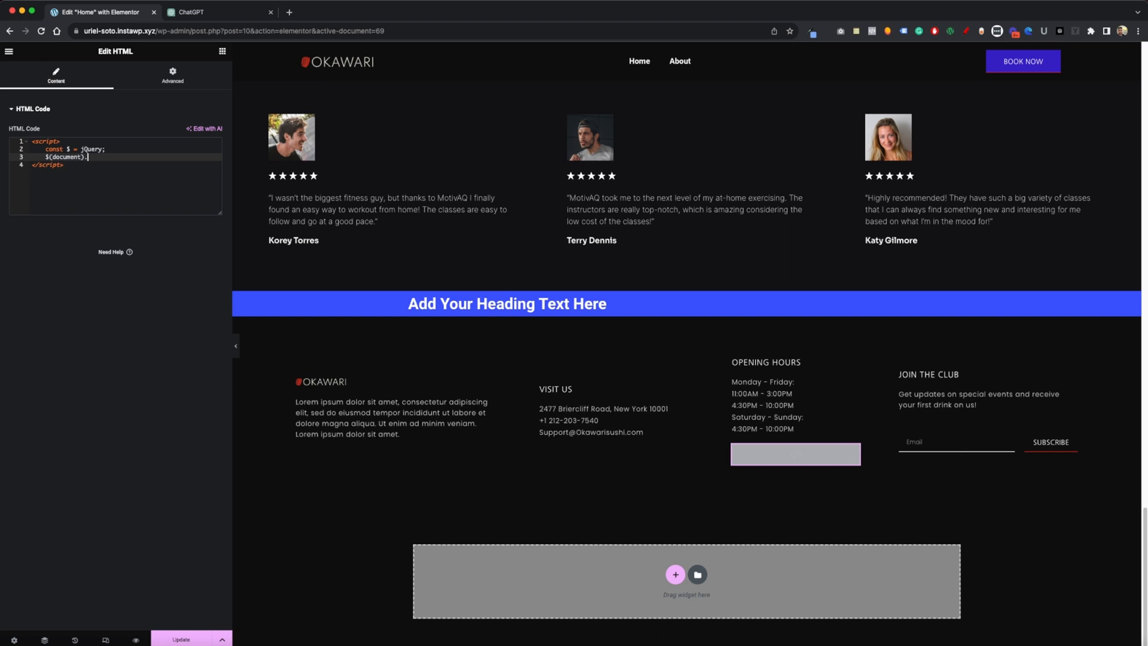
type("ready")
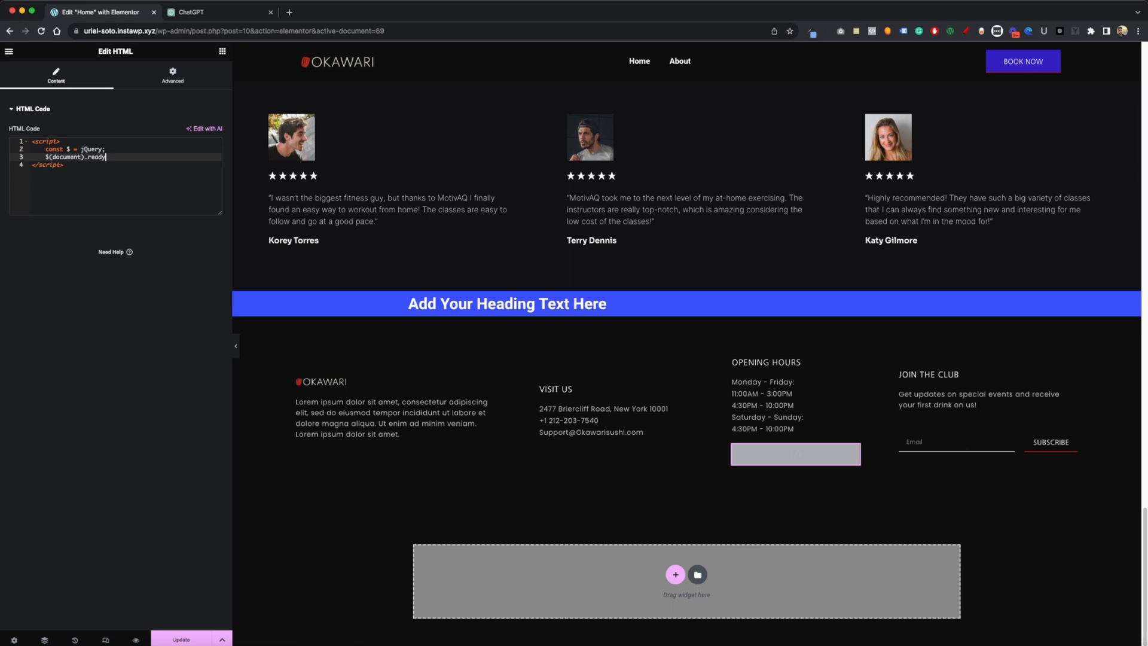
type("()")
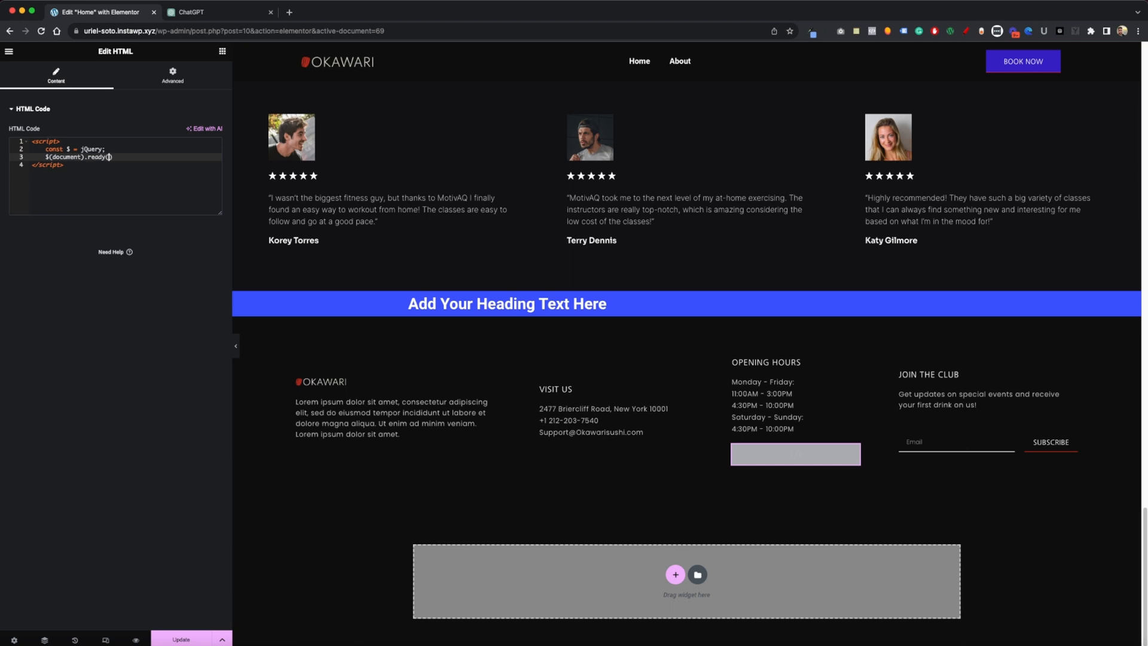
type("(function(")
type("let")
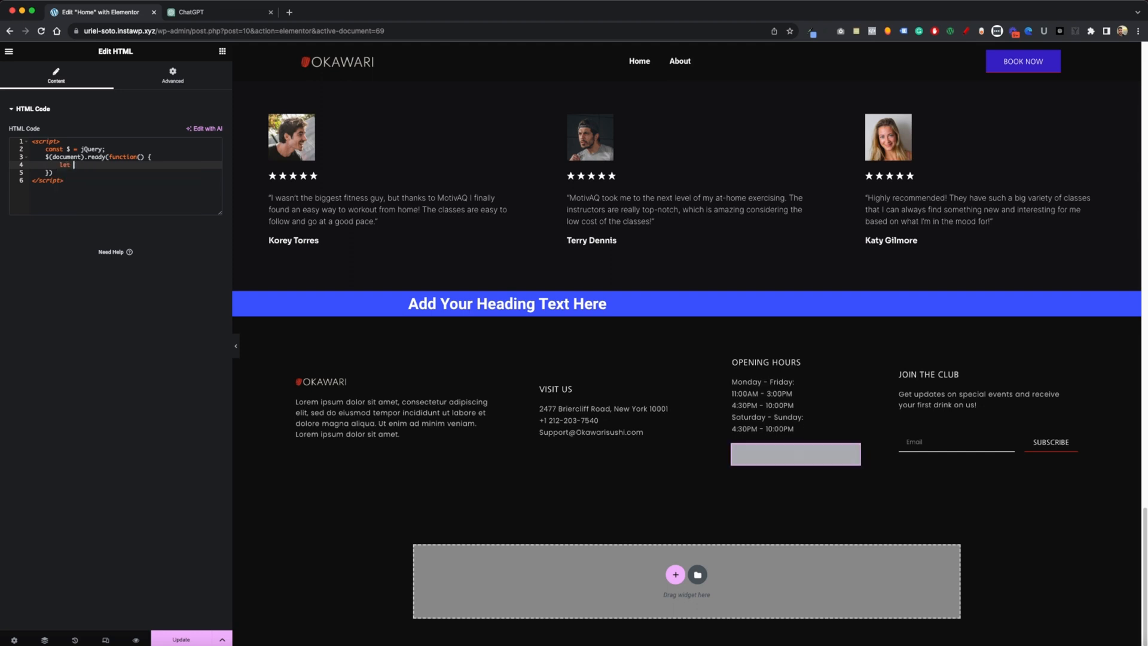
- Inside the ready handler, store window.location.pathname in pagePath and console.log it
type("pagePath")
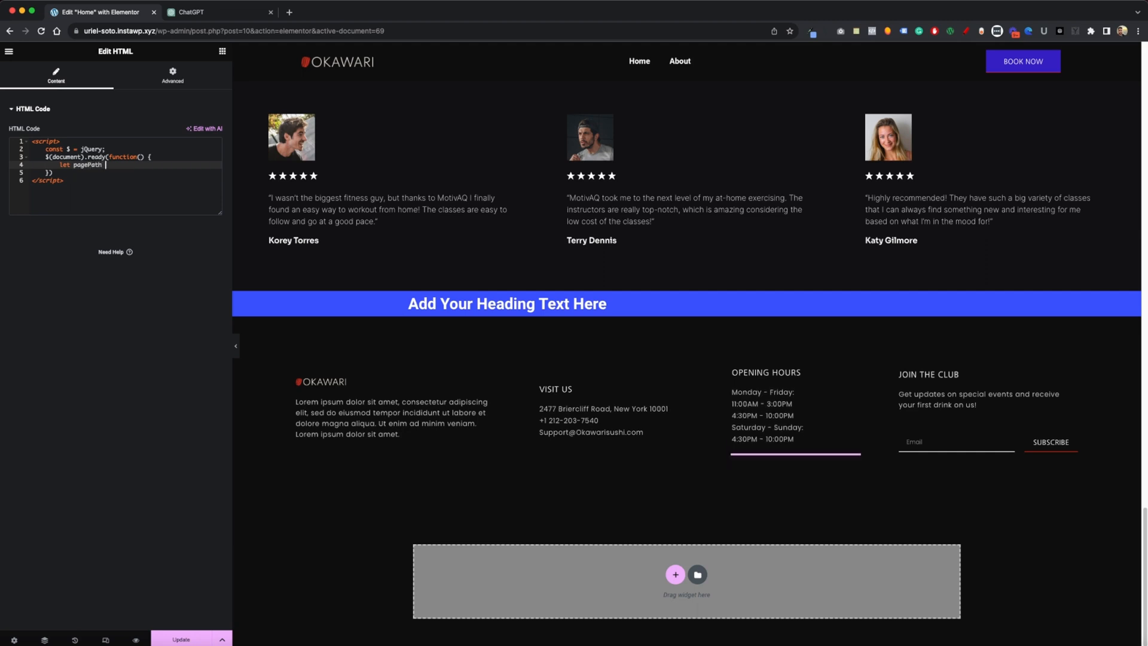
type("wind")
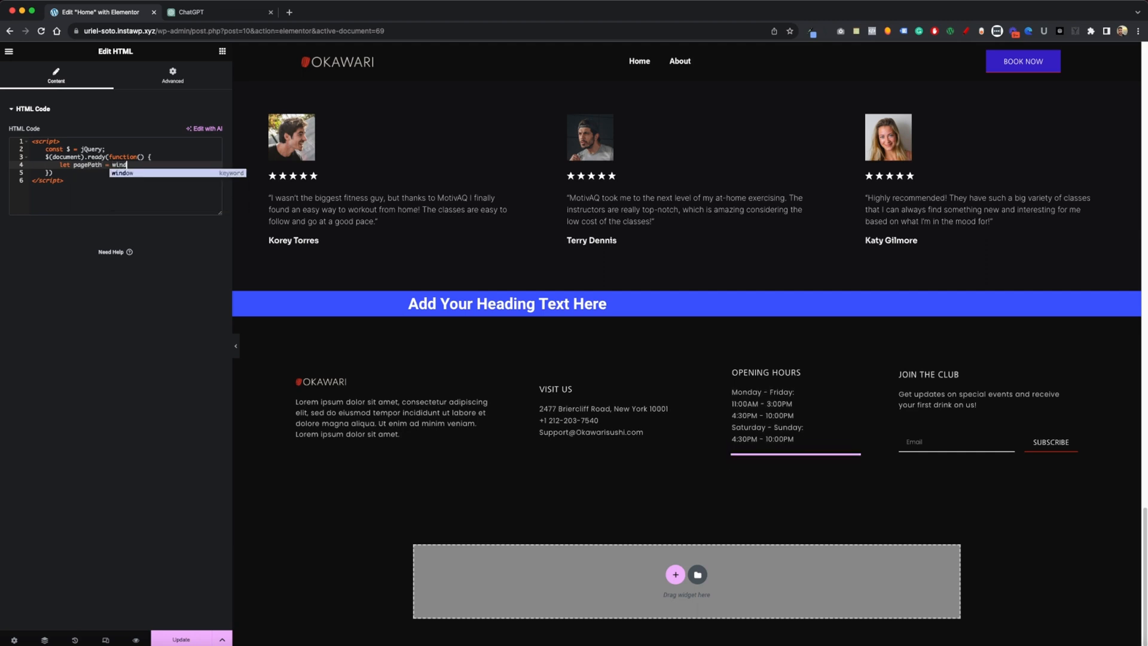
type(".")
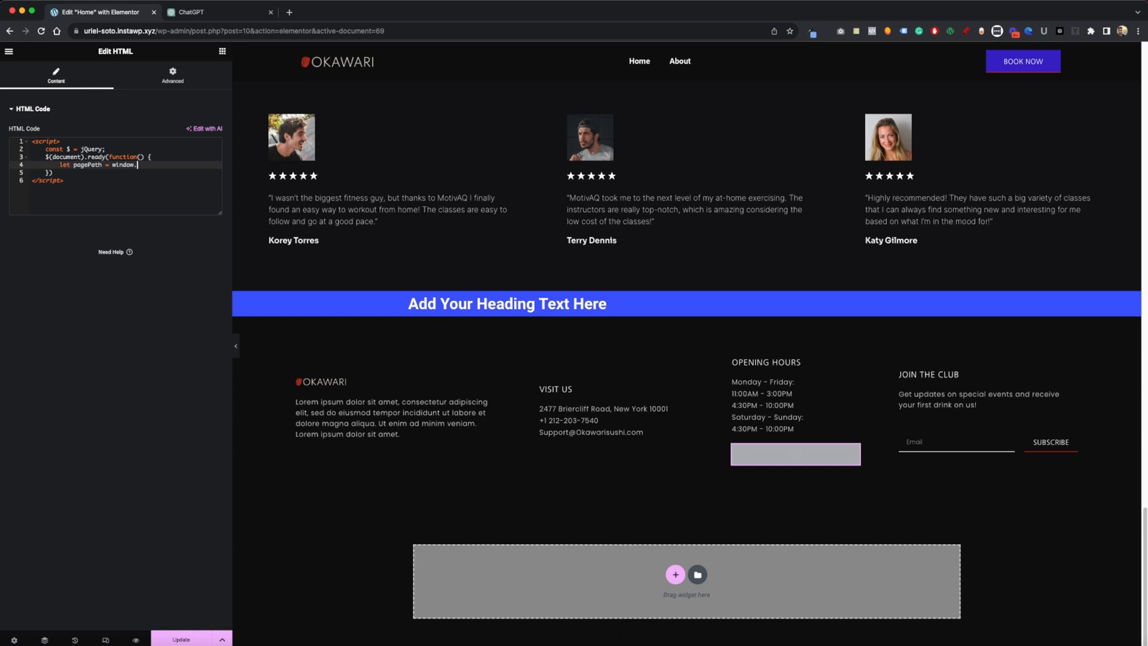
type("location.")
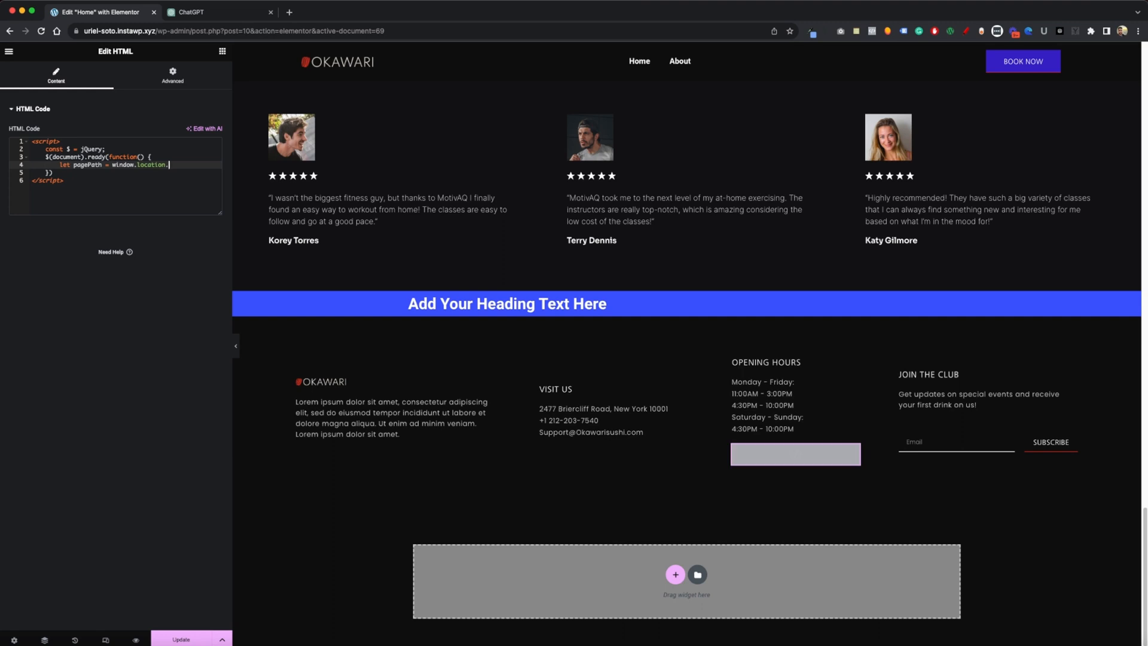
type("pathname")
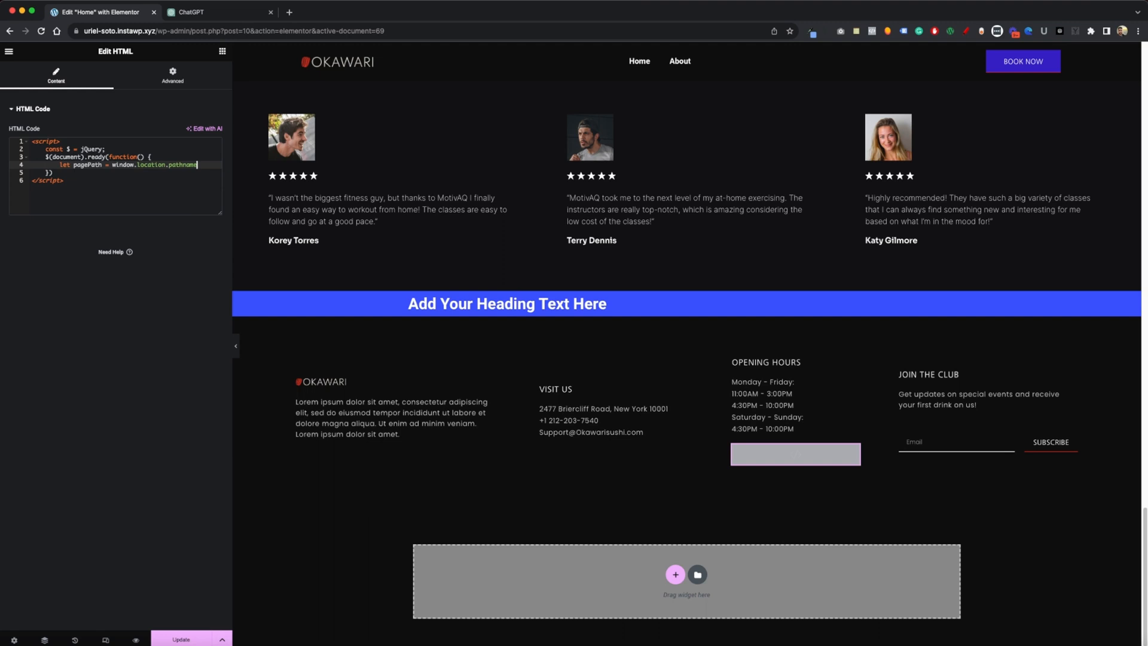
type("const")
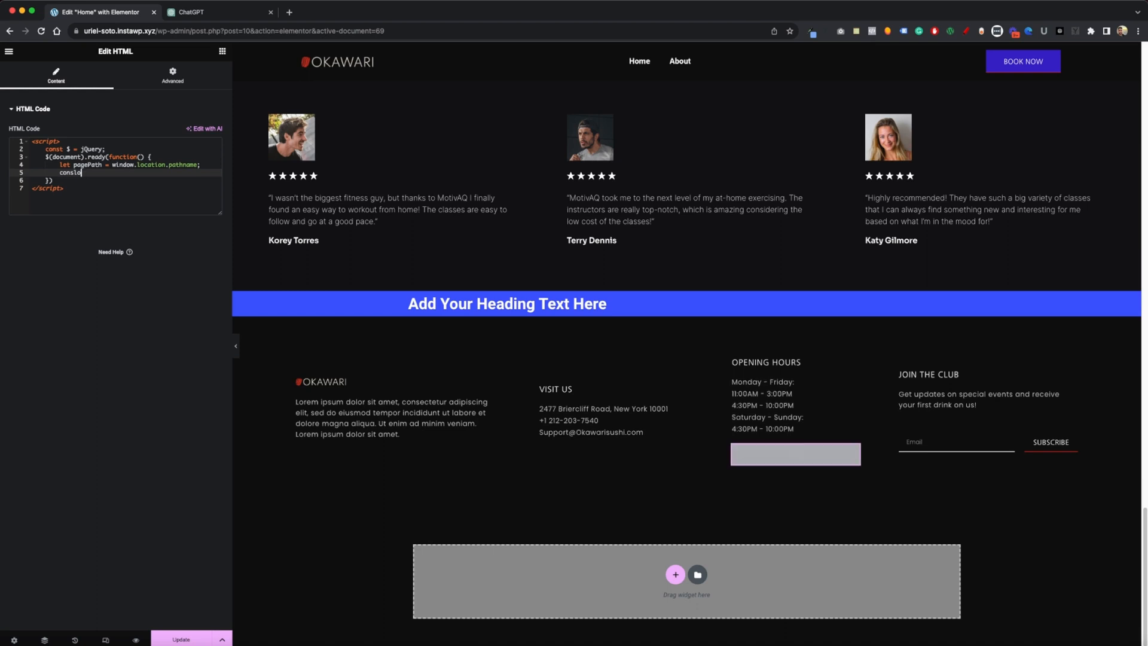
key("Backspace")
type("ole.log(")
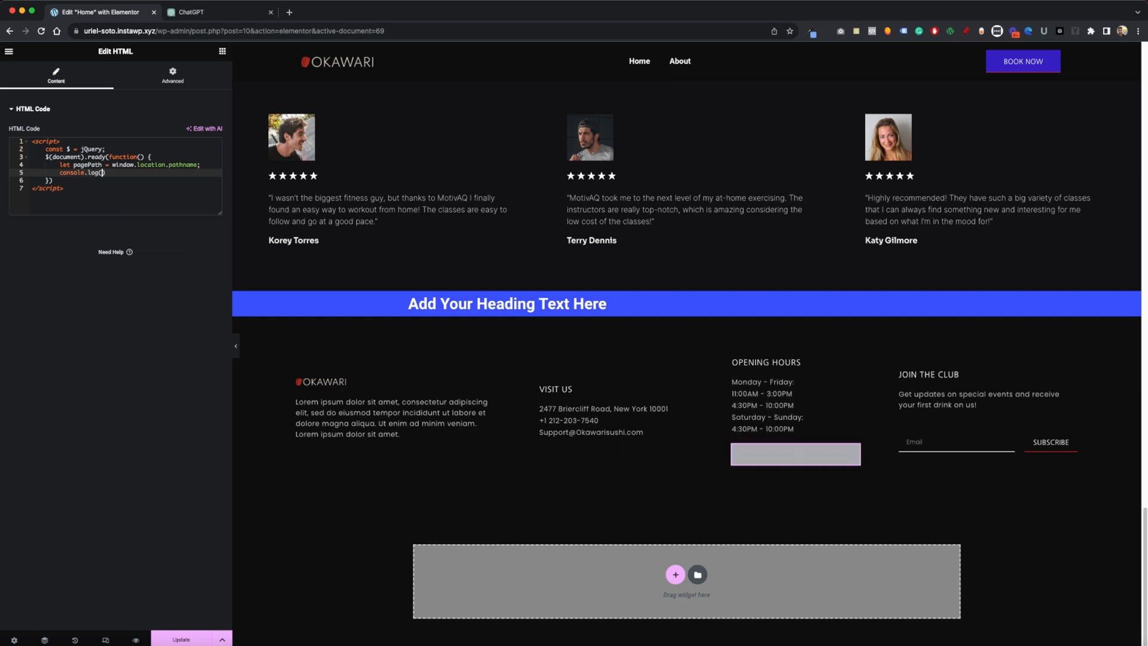
type("page")
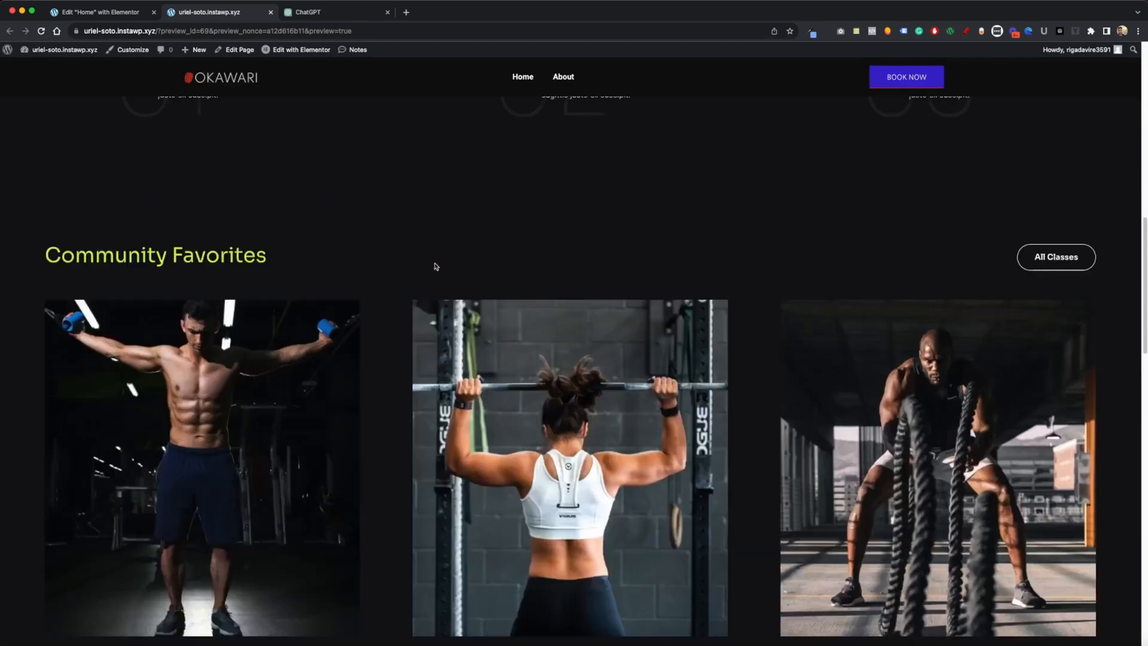
- Check the DevTools console logs the About page's path, then return to the home page
scroll("down", 3)
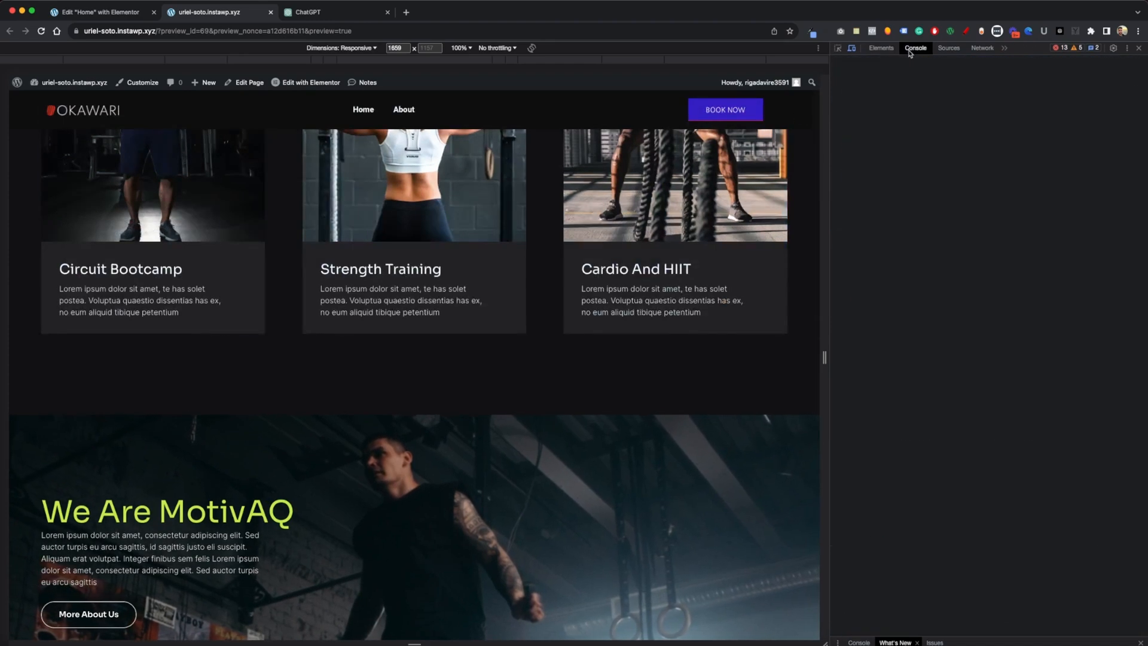
left_click(914, 48)
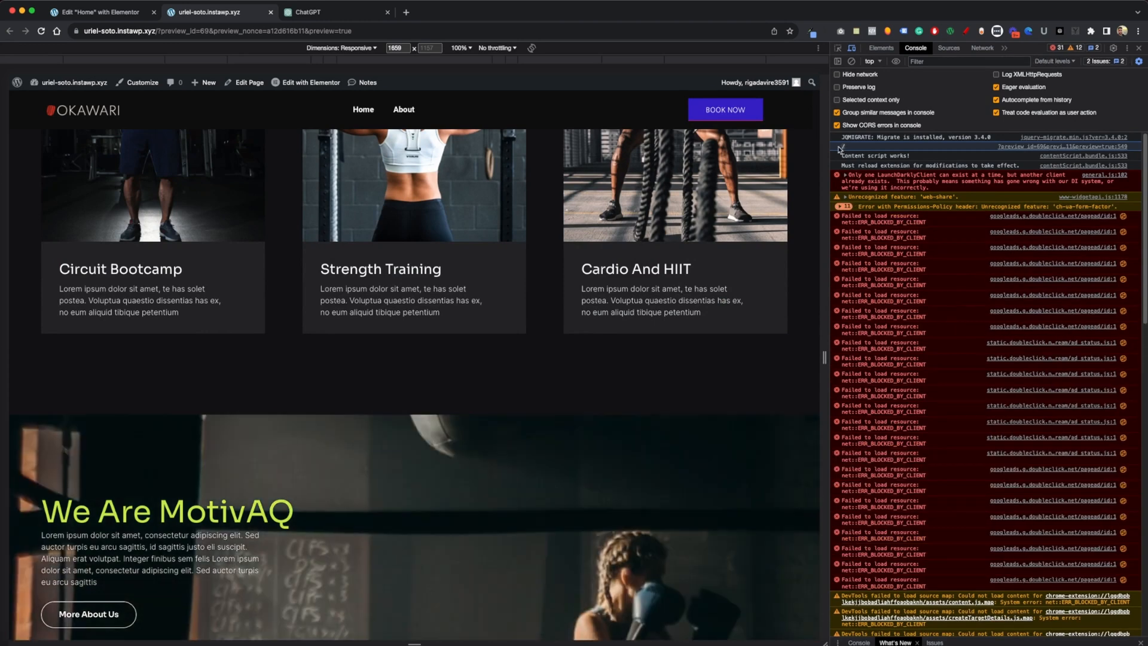
left_click(403, 109)
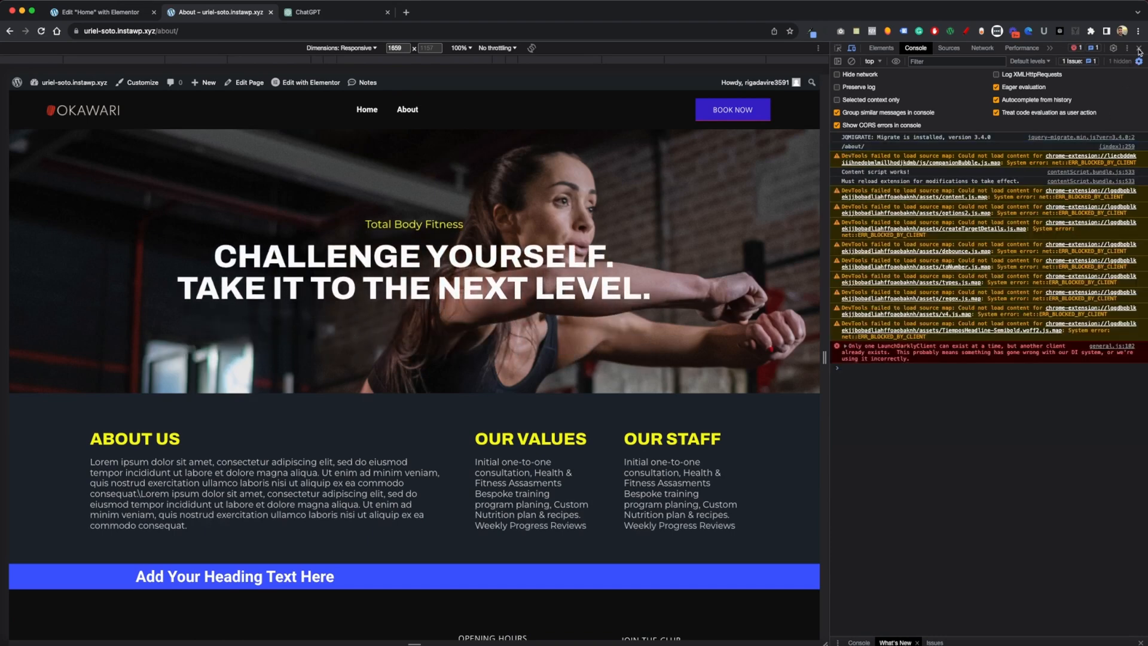
left_click(1139, 48)
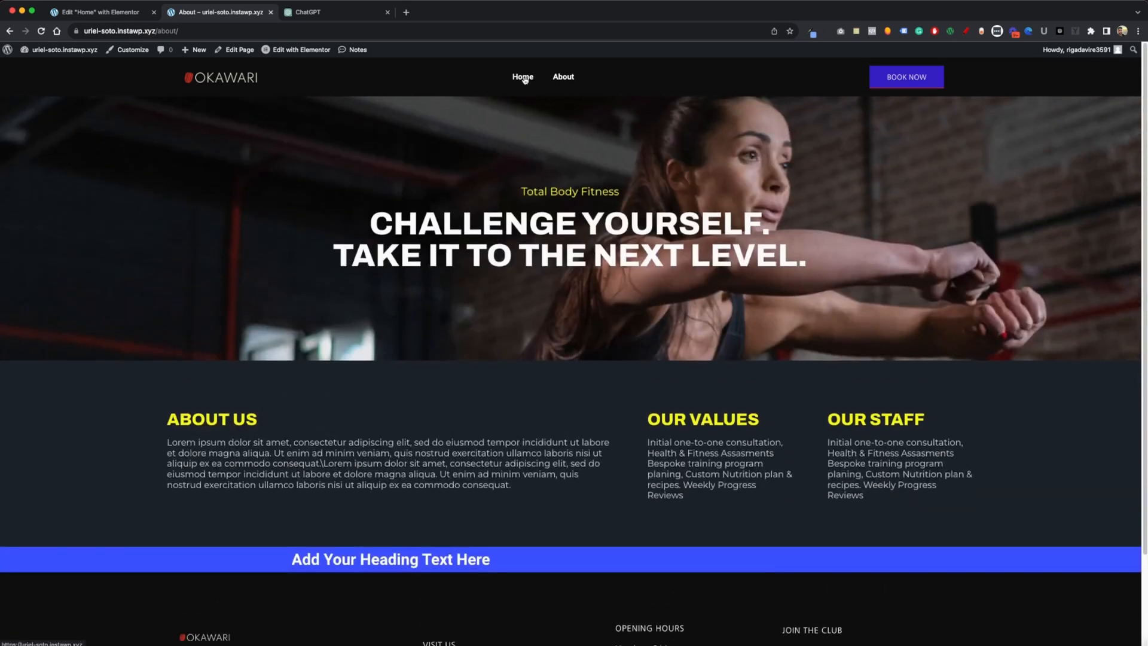
left_click(522, 76)
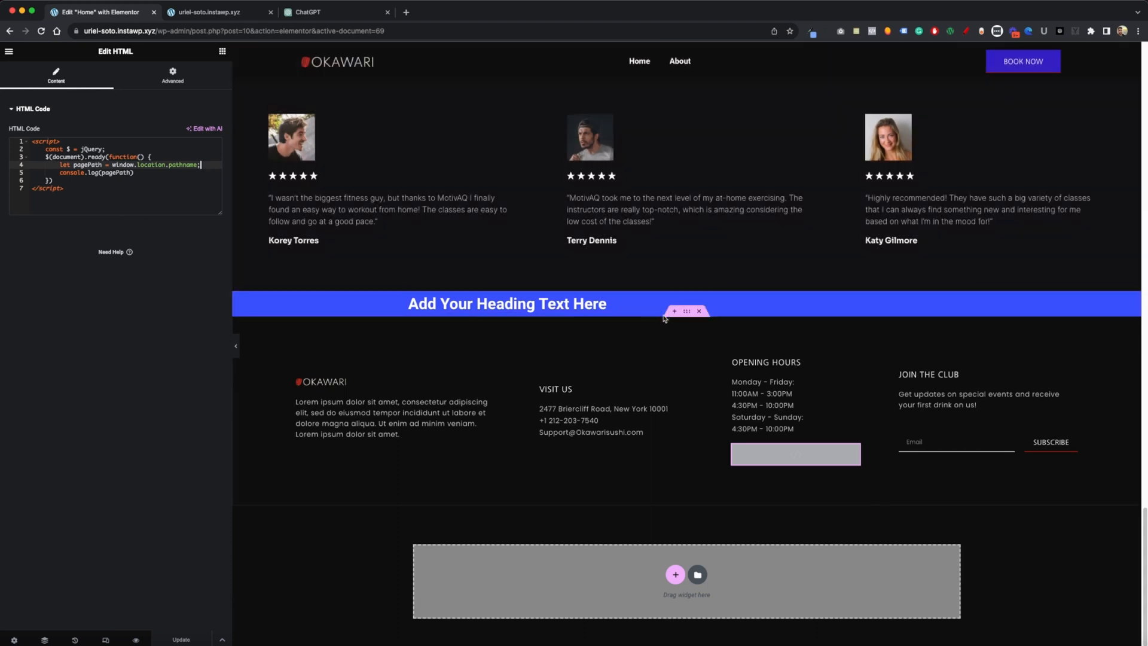
- Enter footerCTA in the blue heading container's CSS Classes field
left_click(687, 310)
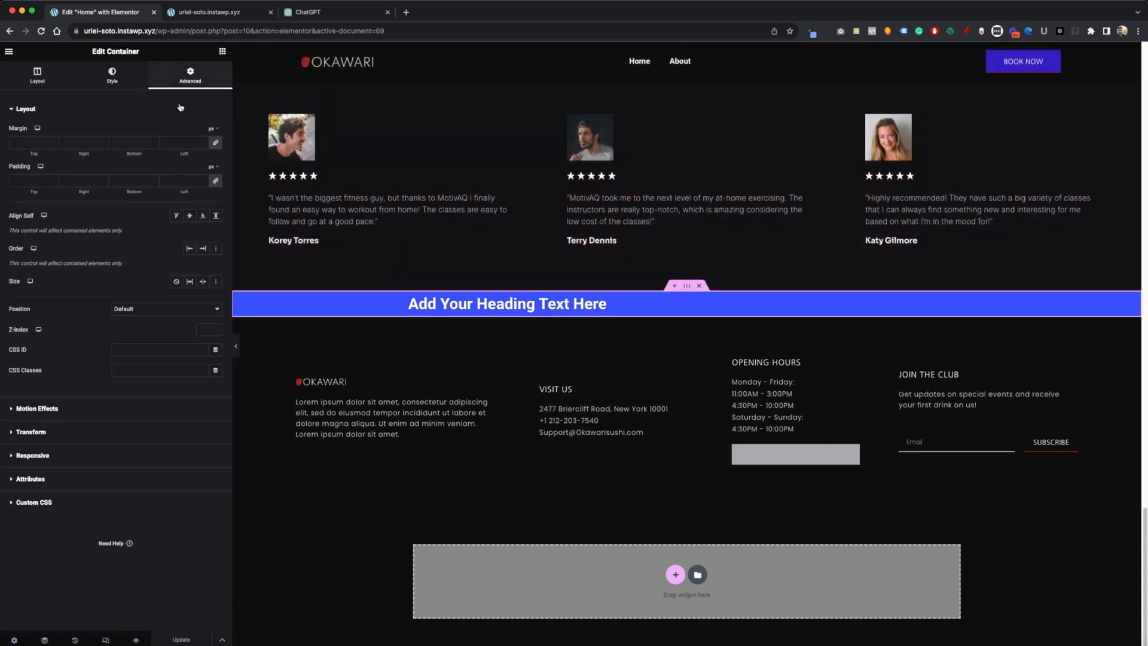
left_click(162, 369)
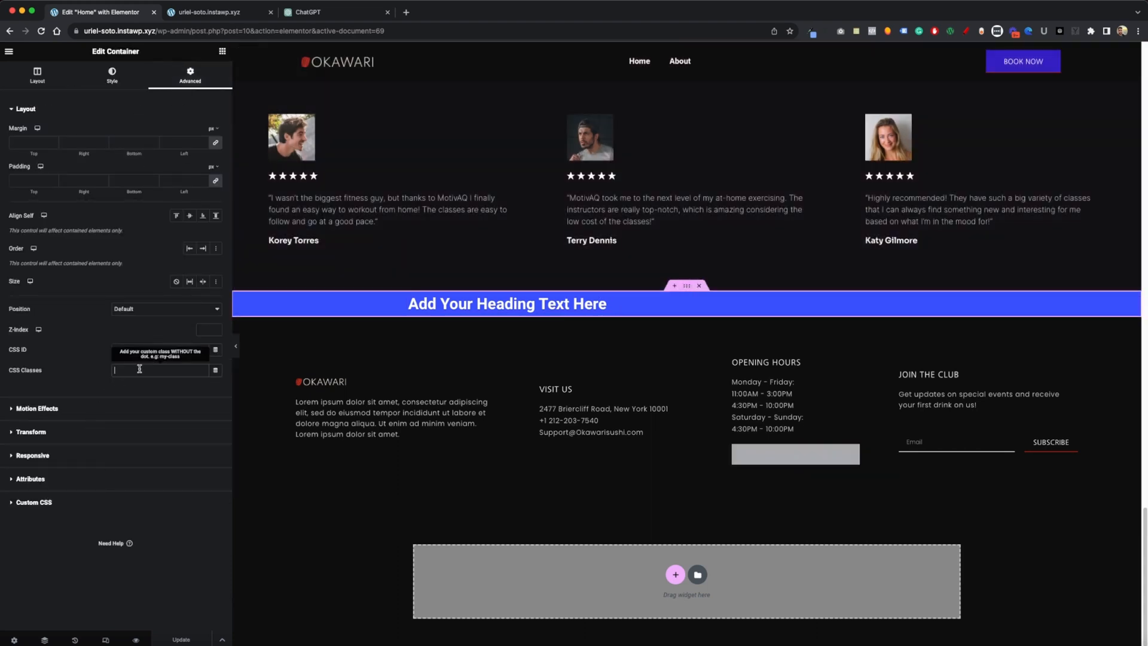
type("footer")
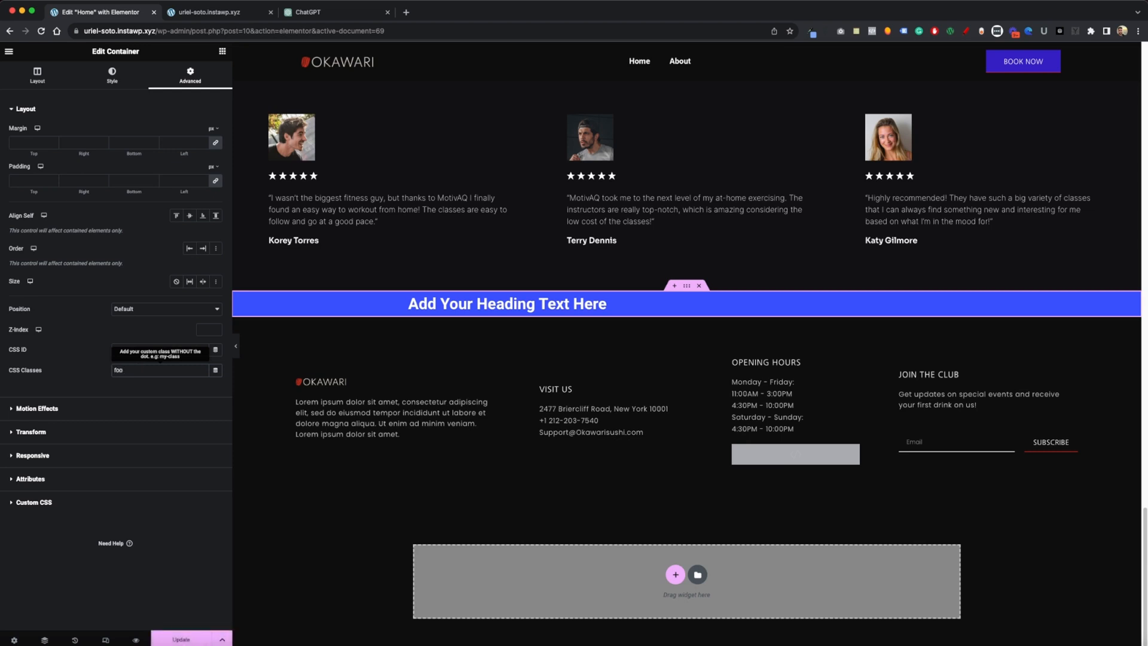
type("footerCTA")
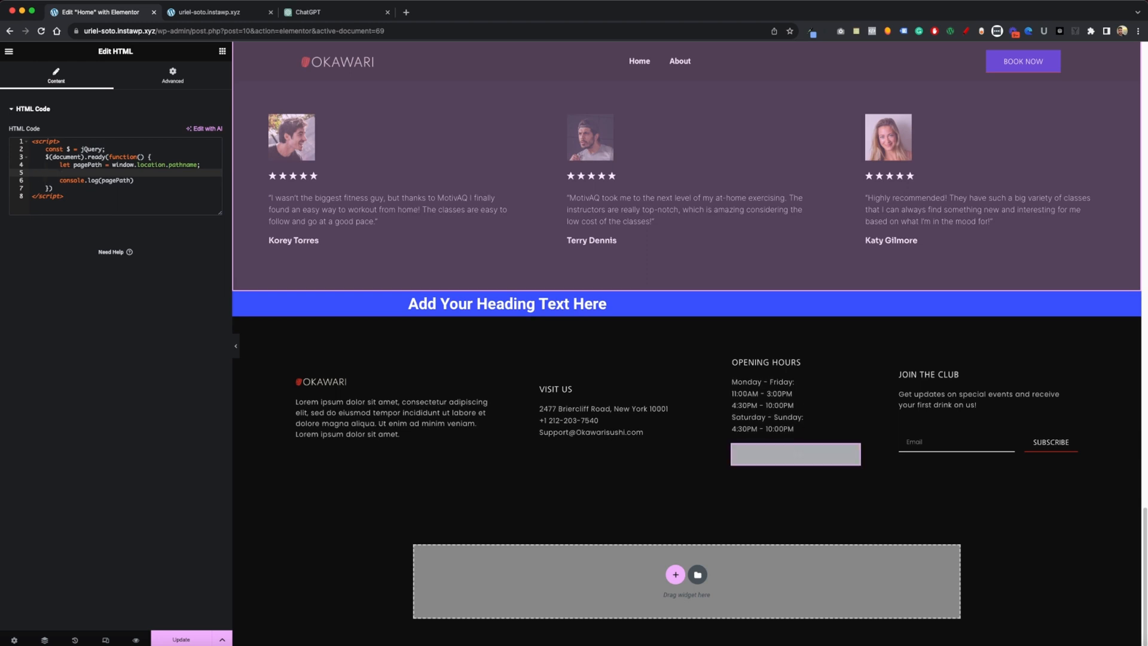
- Add const footerCTA = $('.footerCTA') selecting the classed container in the script
type("const")
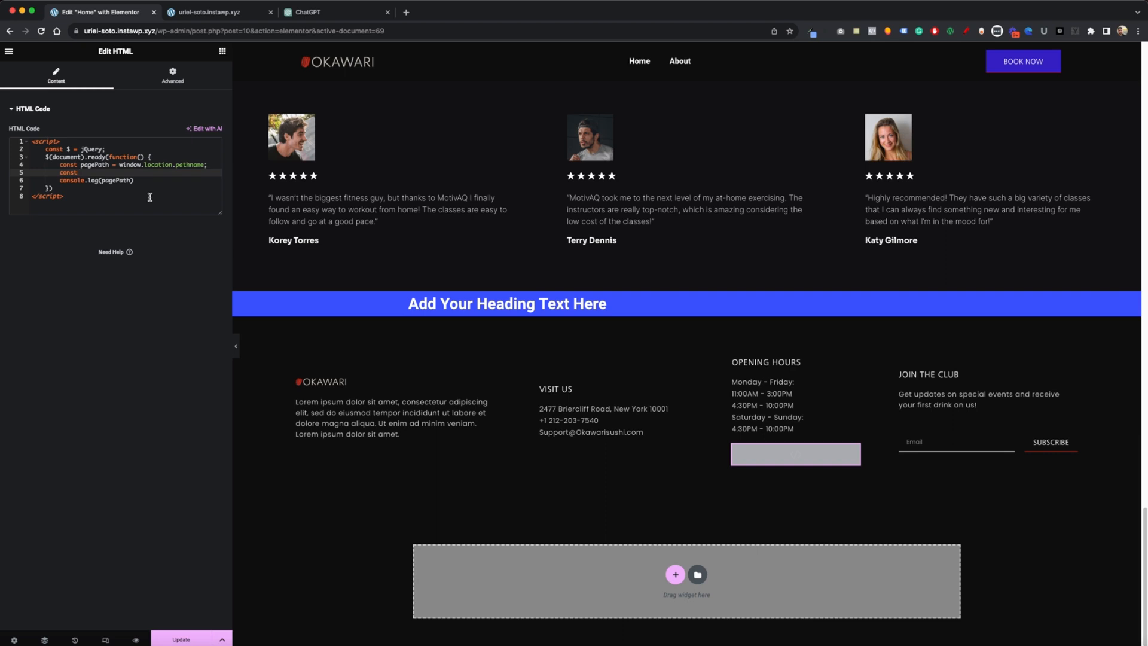
type("footer")
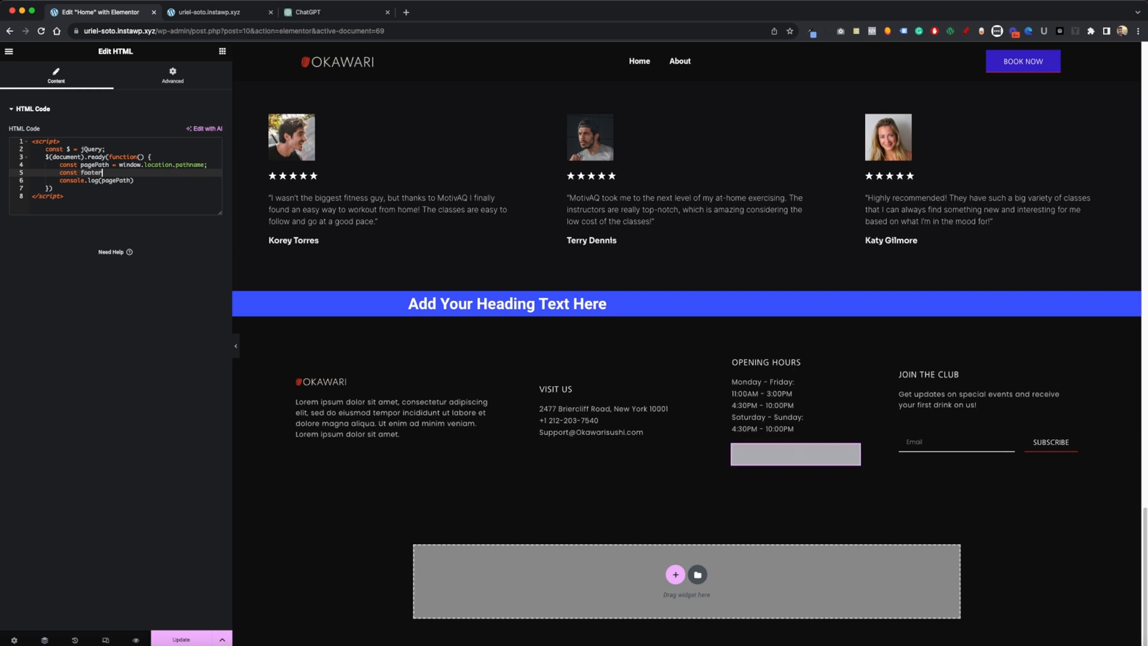
type("CTA =")
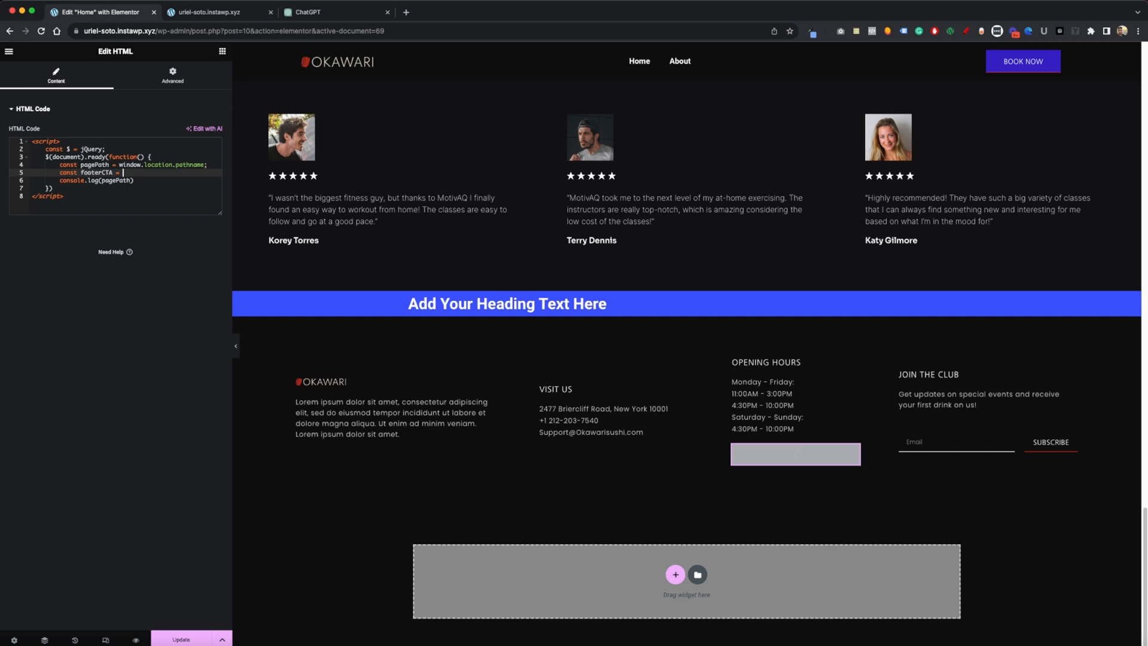
type("document")
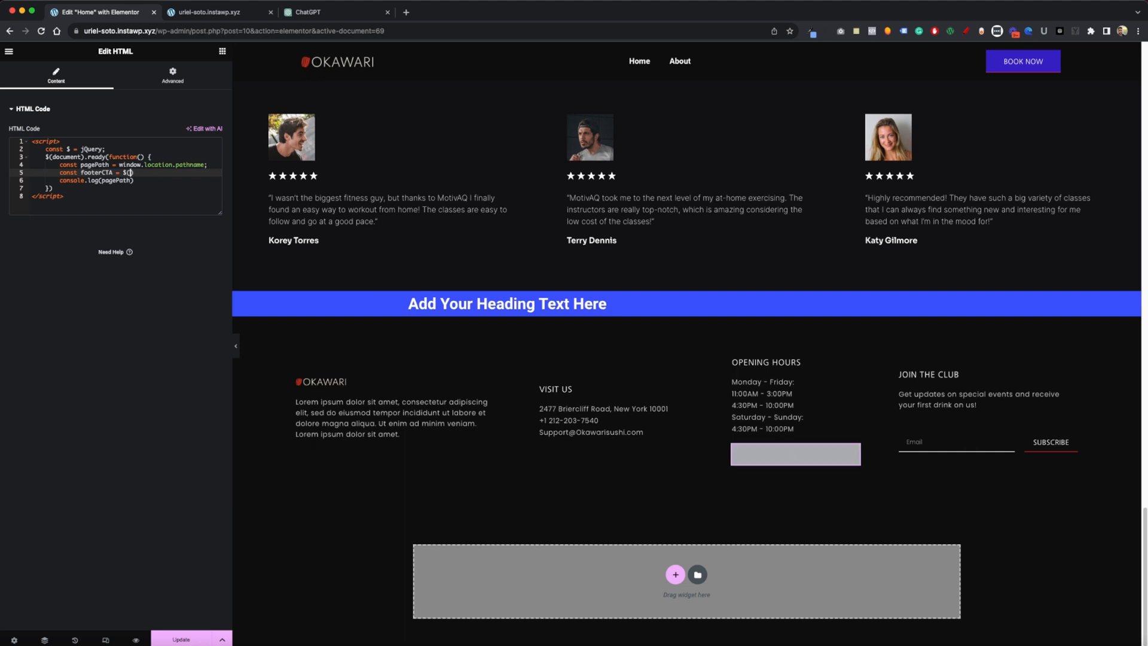
type("''")
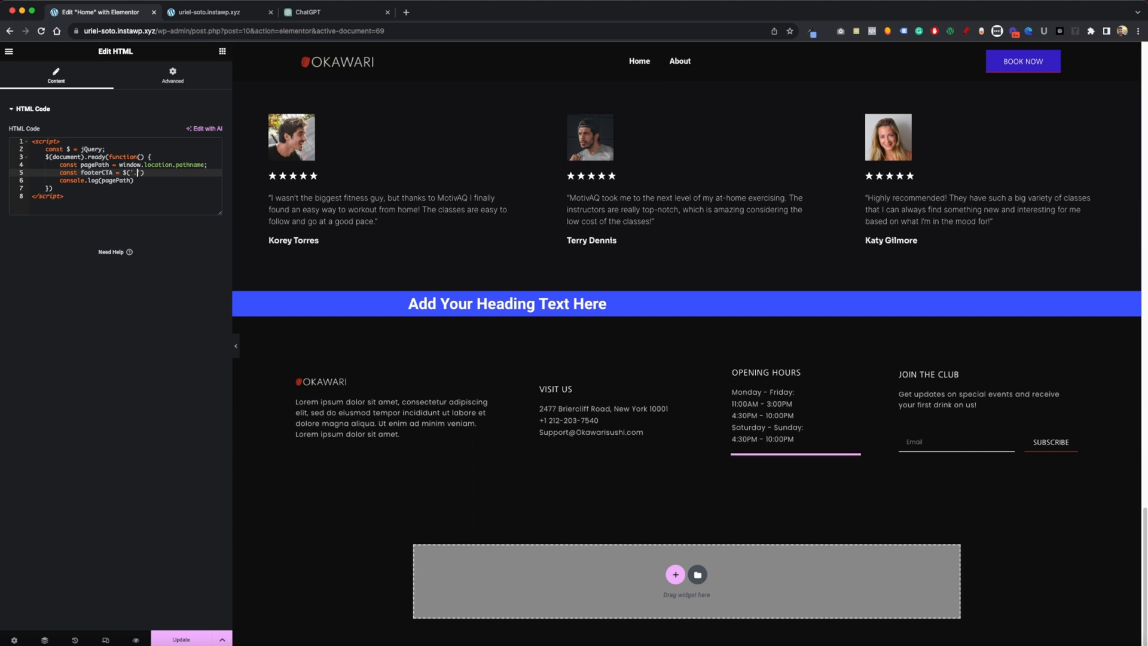
type("footerCTA")
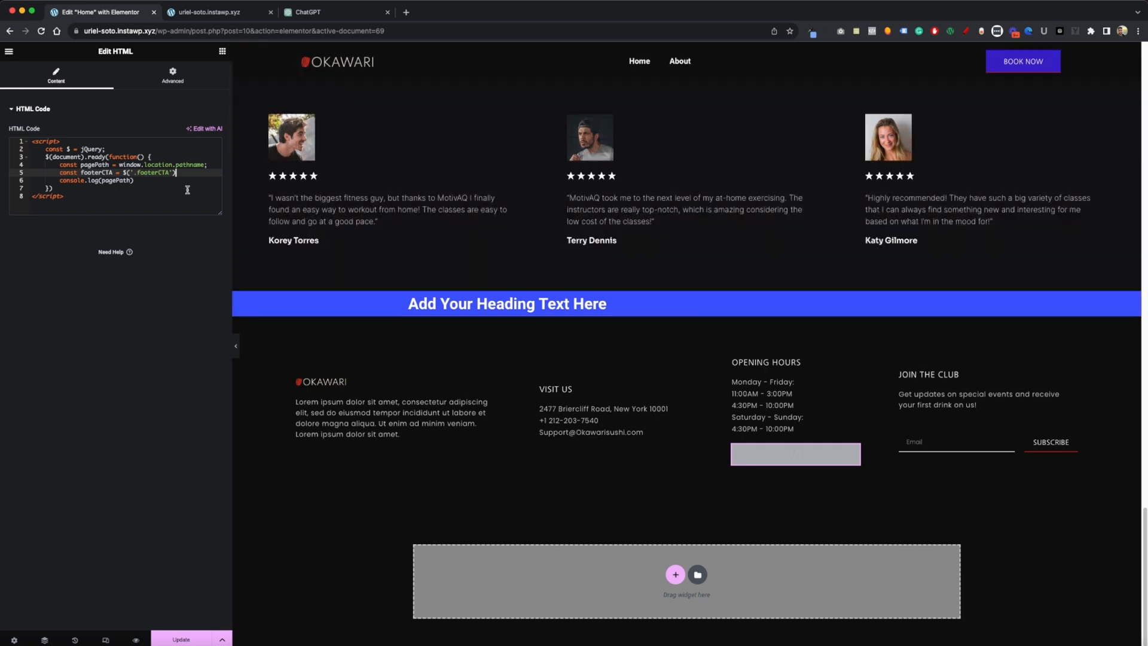
key("enter")
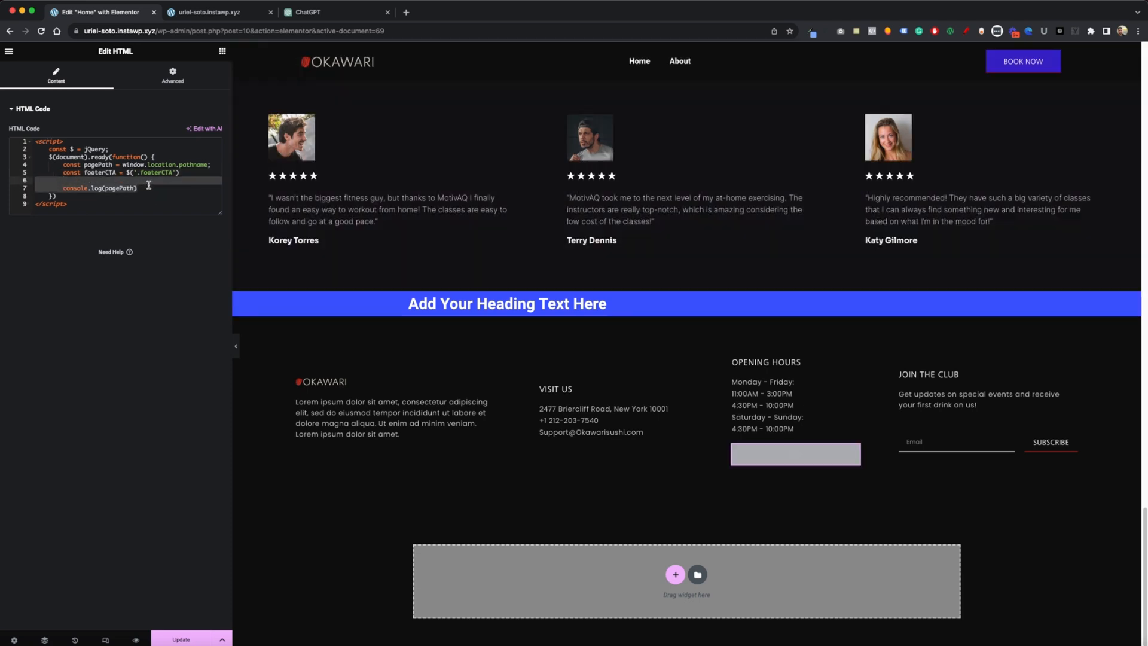
key("Backspace")
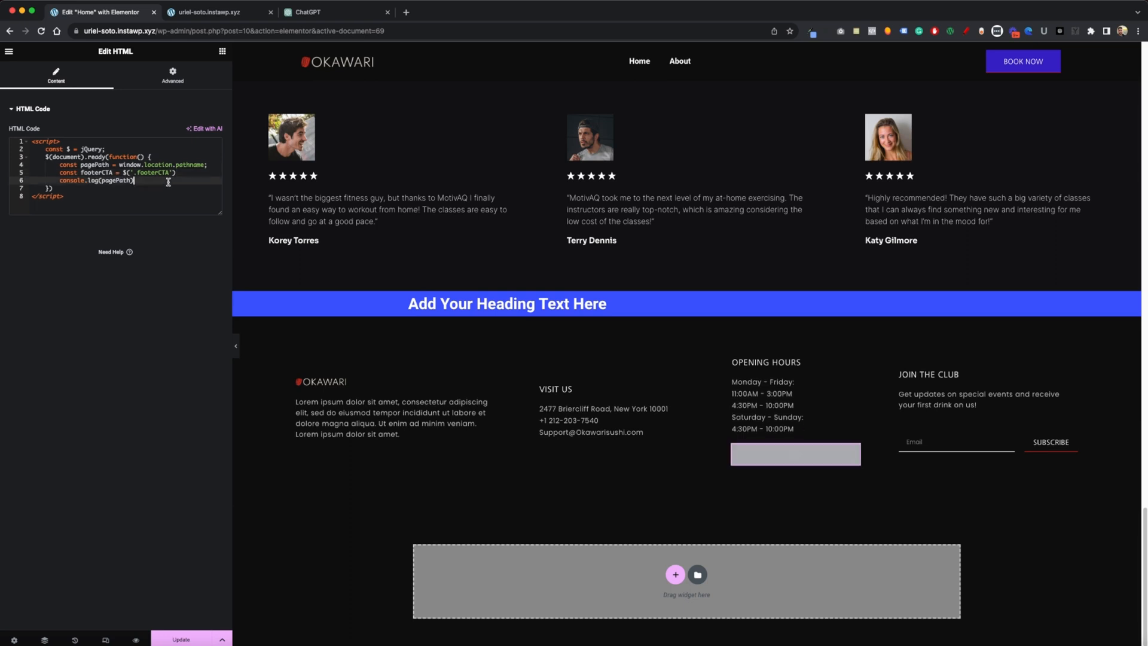
- Add if(pagePath === "/"){ footerCTA.hide() } to the script and update the page
type("if(")
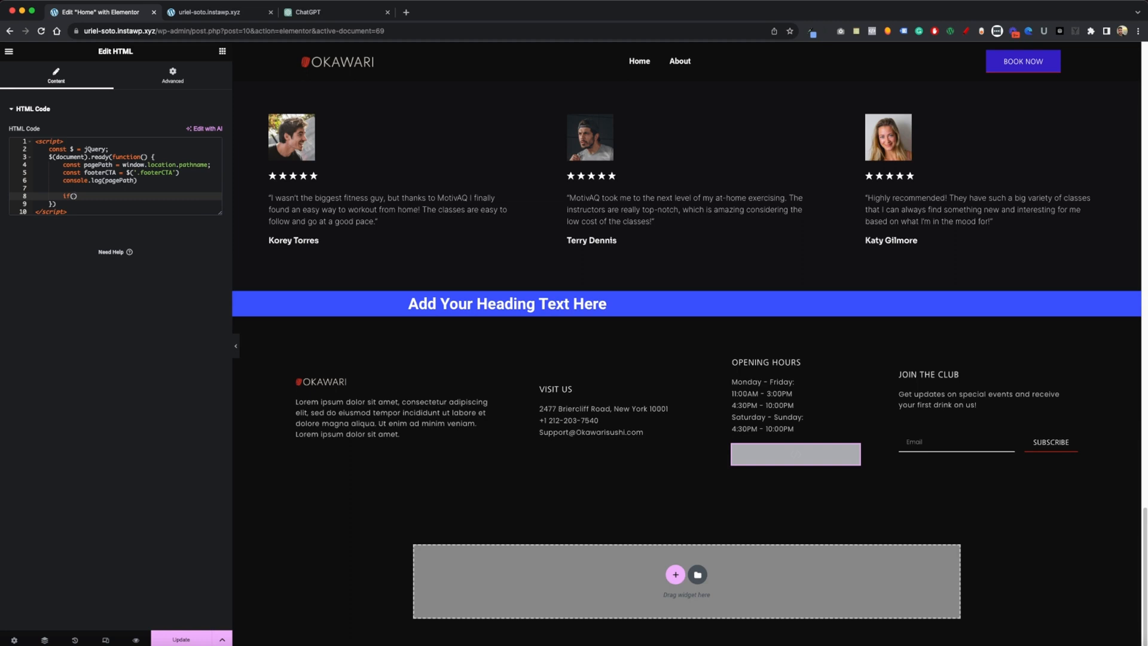
type("pagePath === '")
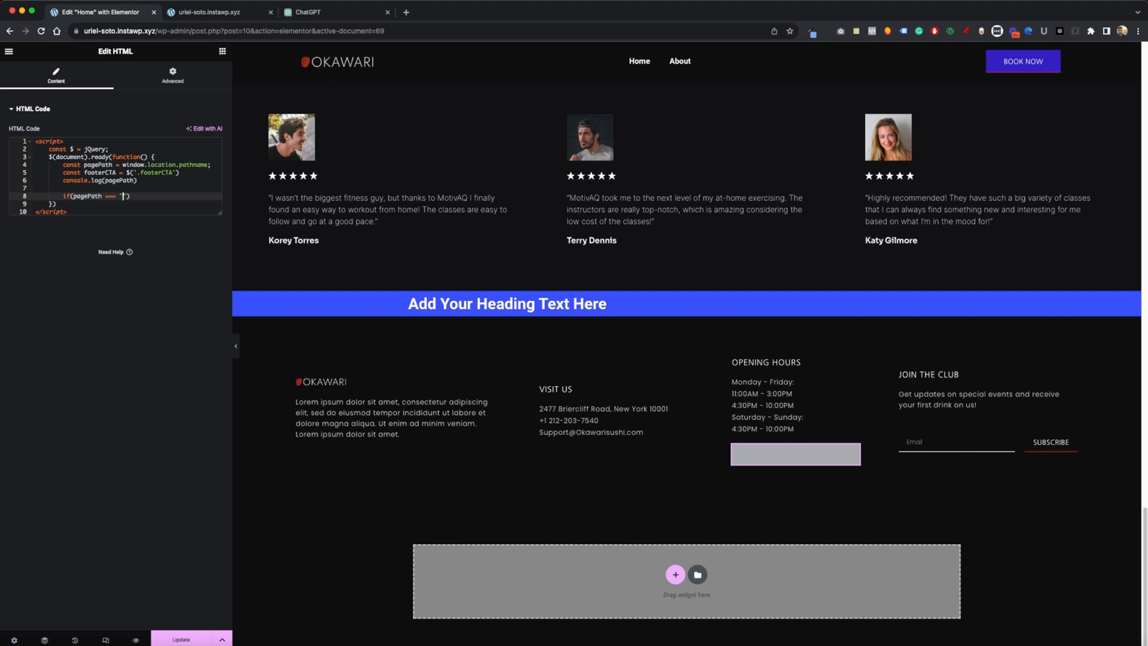
type("/")
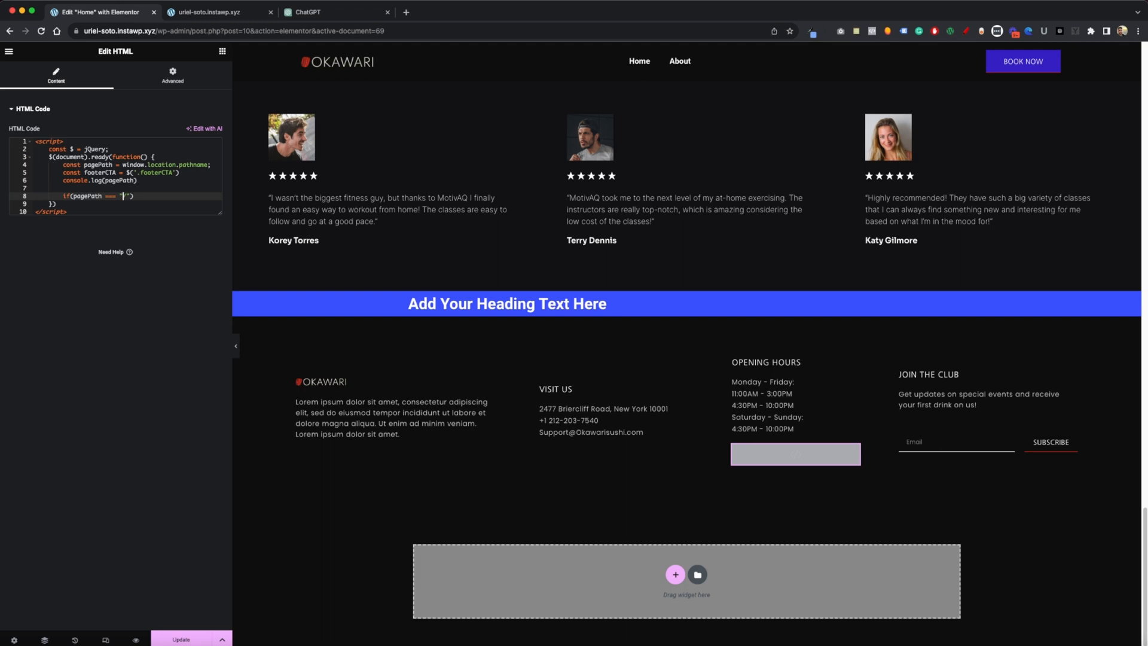
type("/")
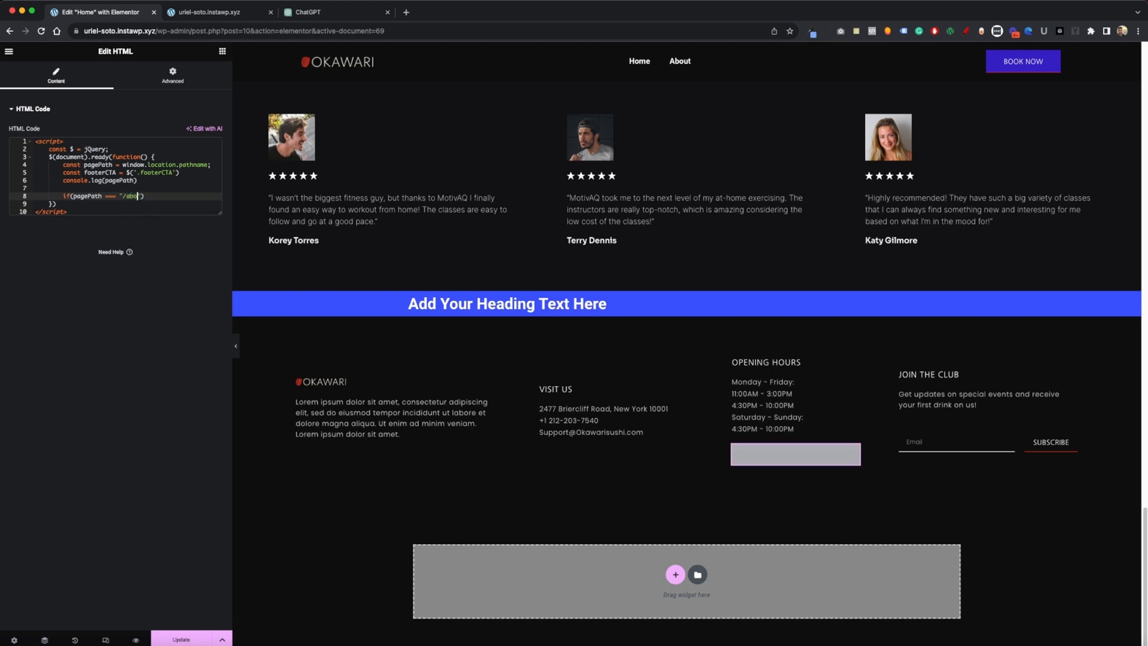
type("about/")
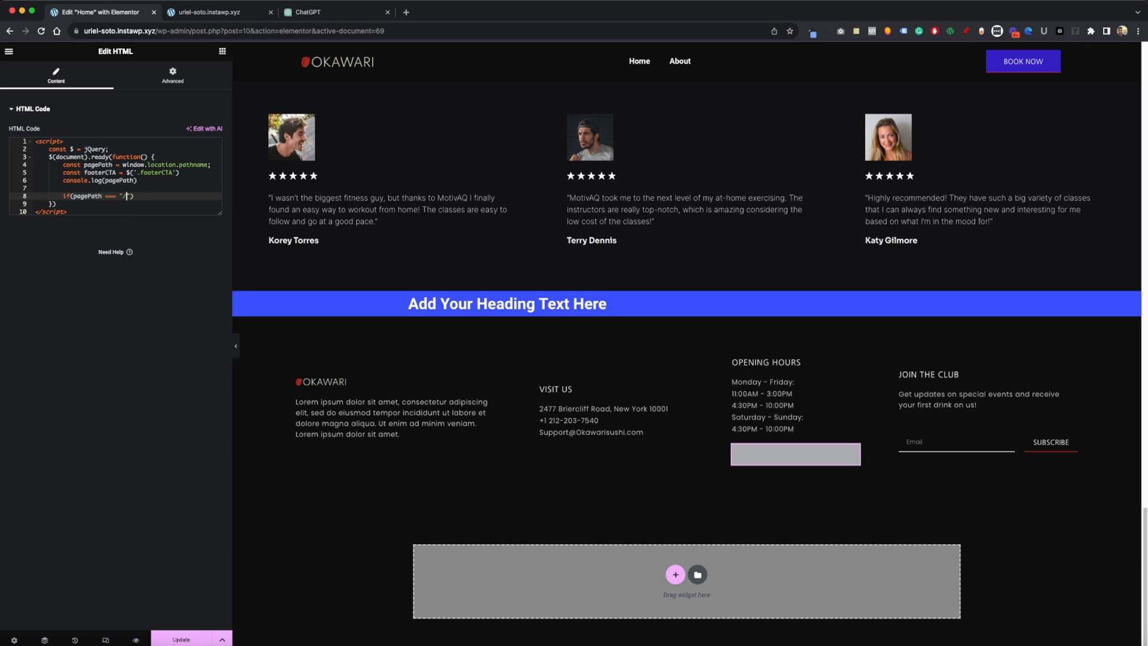
type("\")")
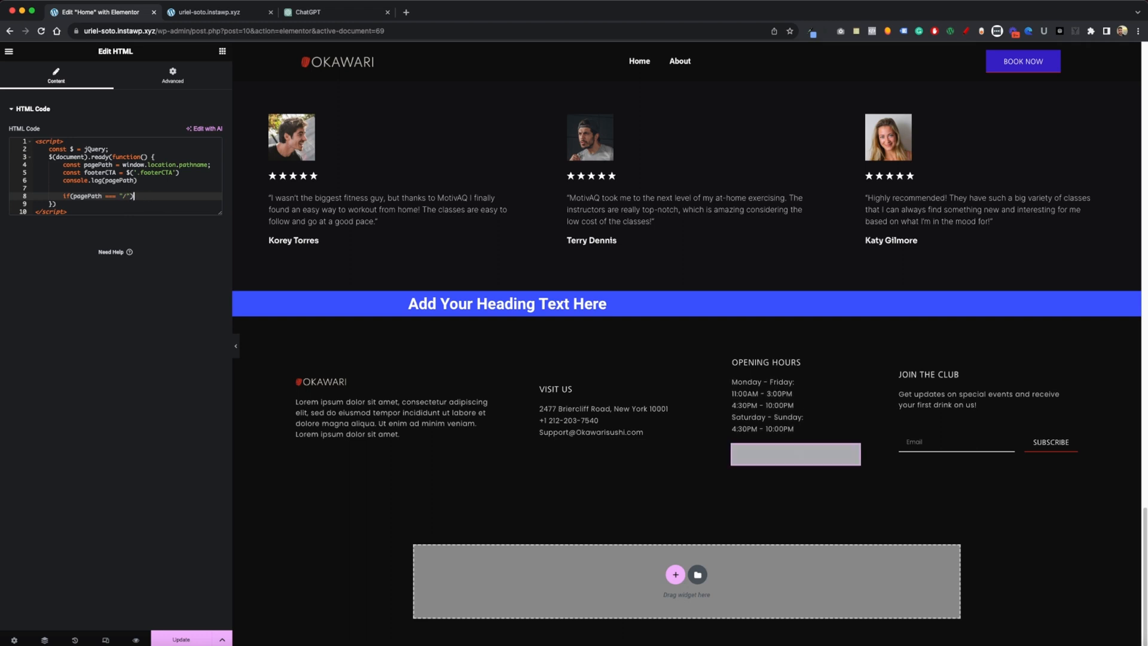
type("{")
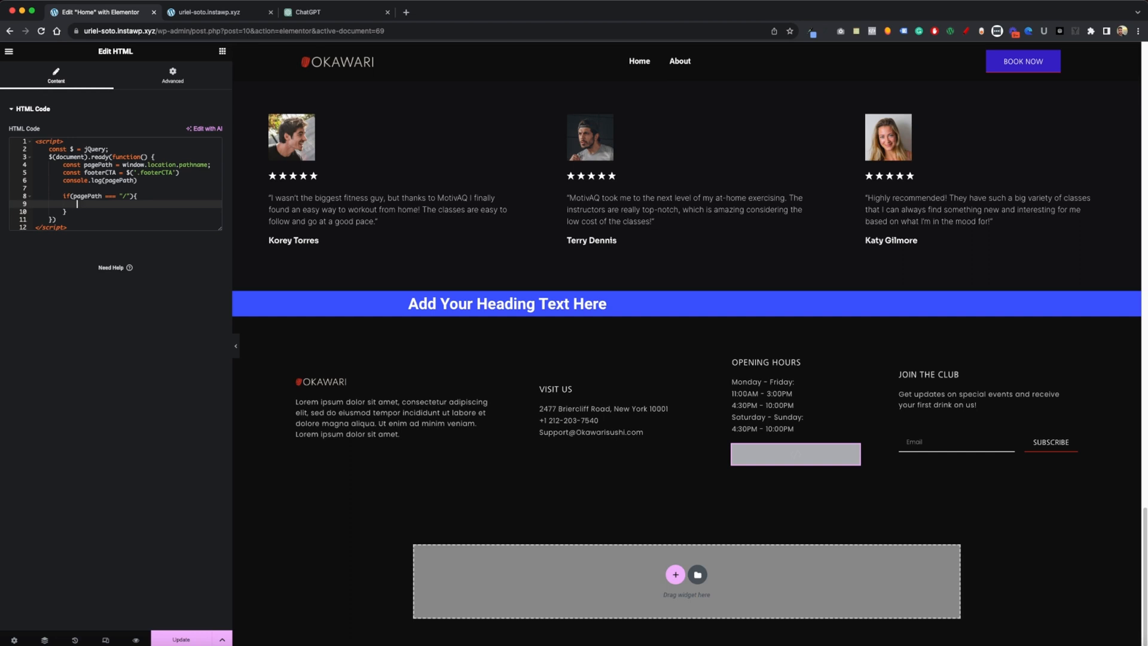
type("footerCTA.")
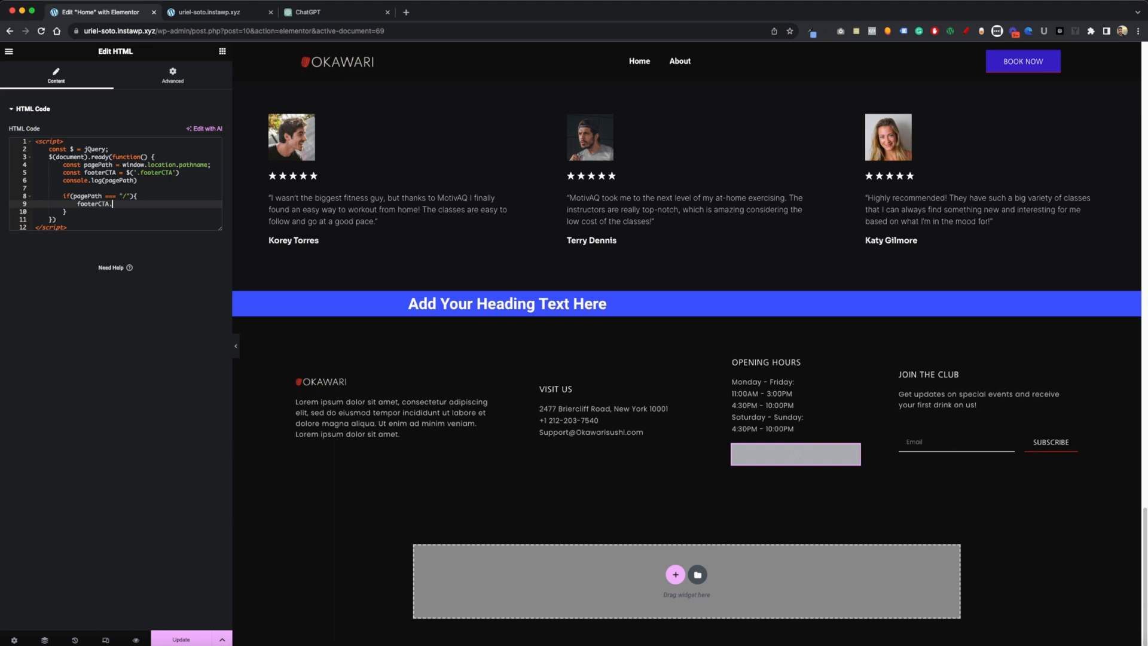
type("hide()")
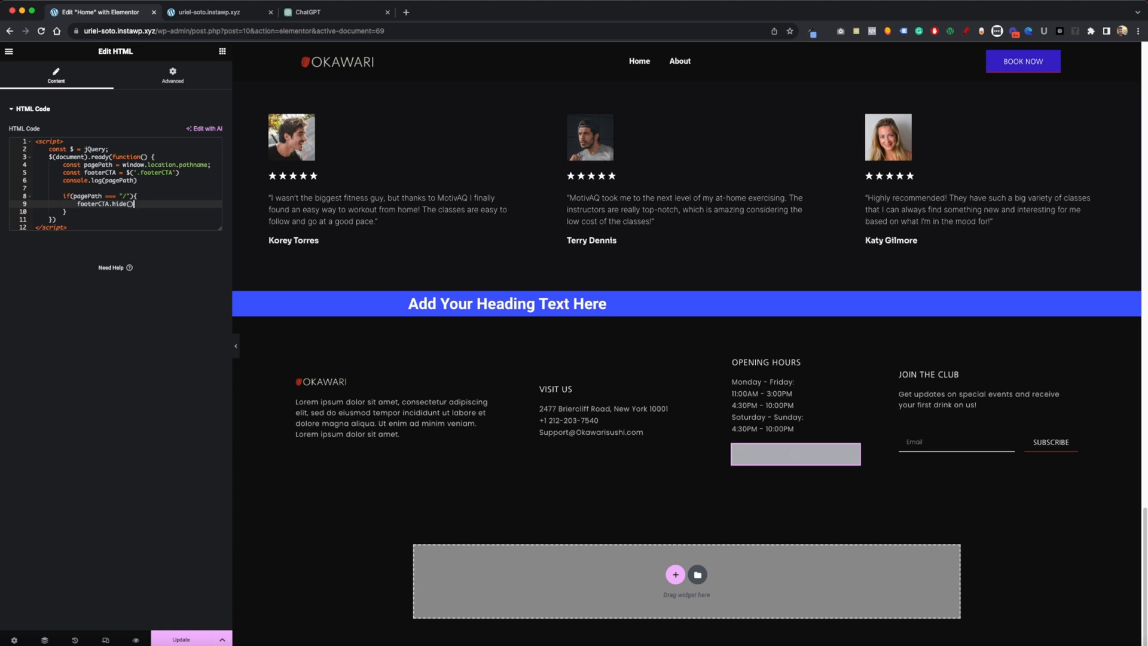
left_click(321, 382)
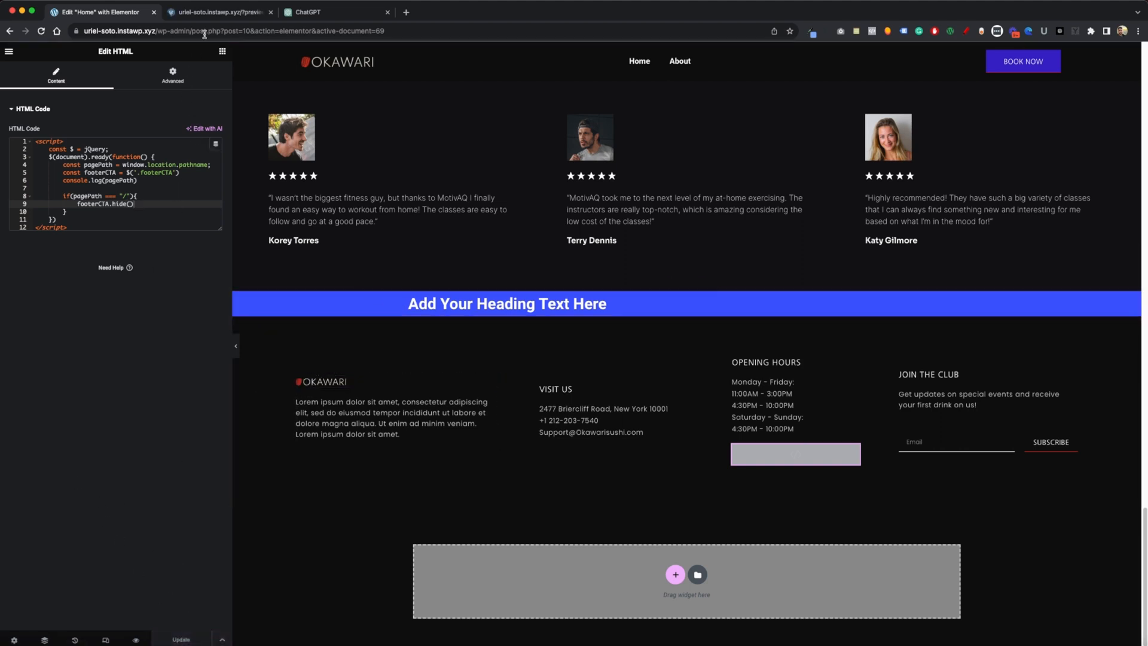
- Compare the footer on the homepage and About page in the live site preview
left_click(213, 12)
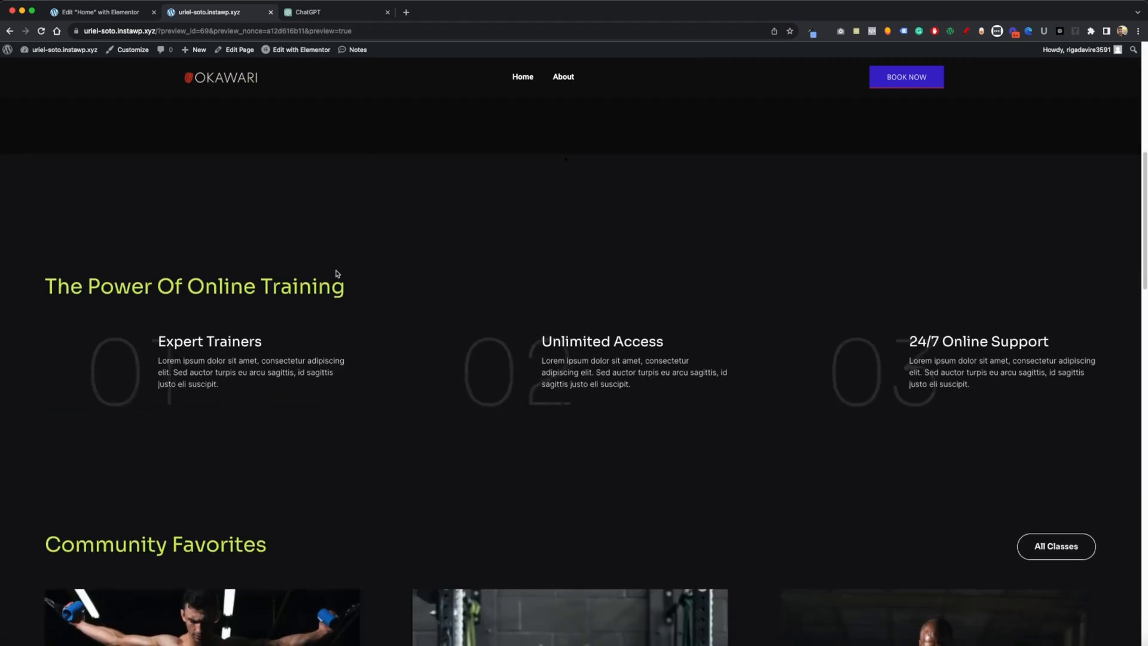
scroll("down", 3)
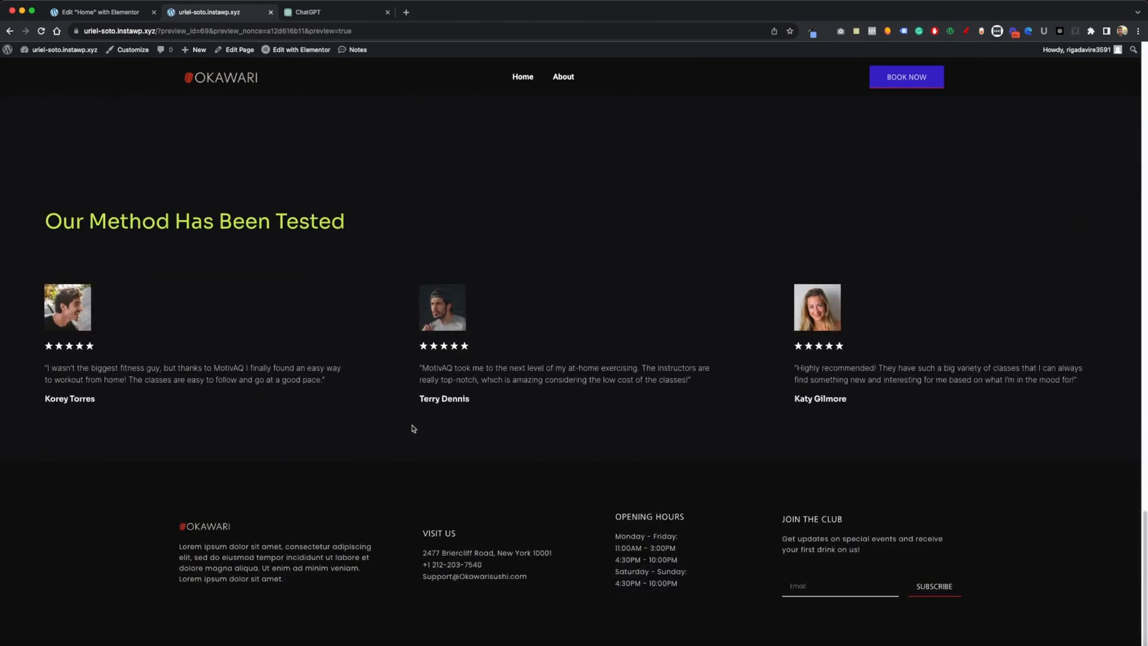
left_click(562, 77)
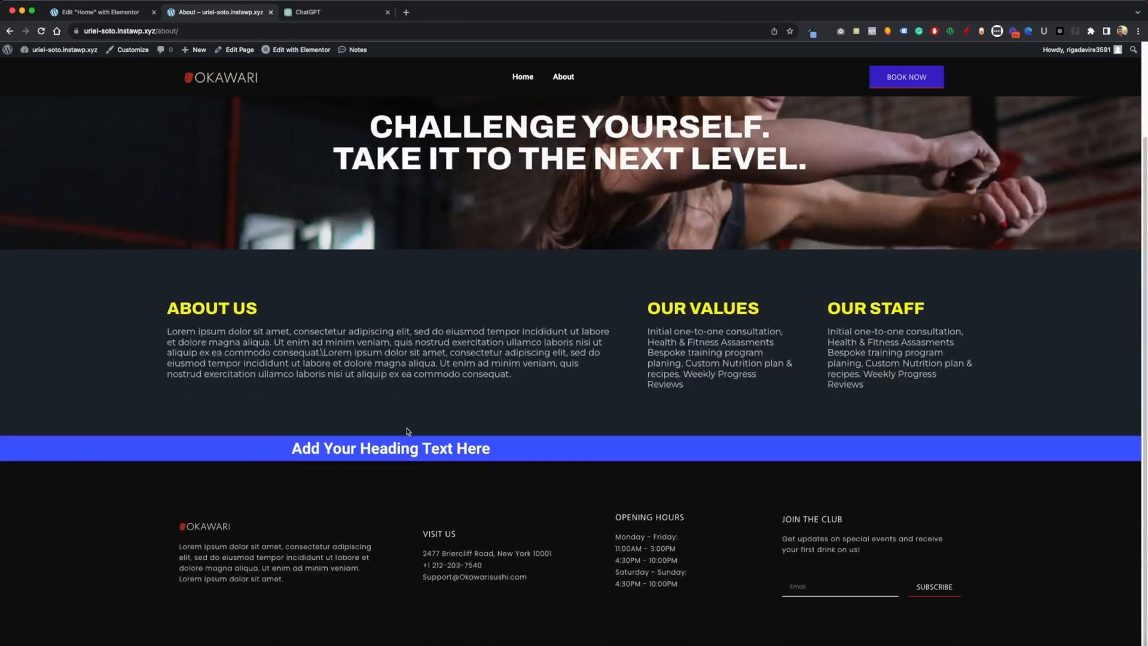
left_click(523, 76)
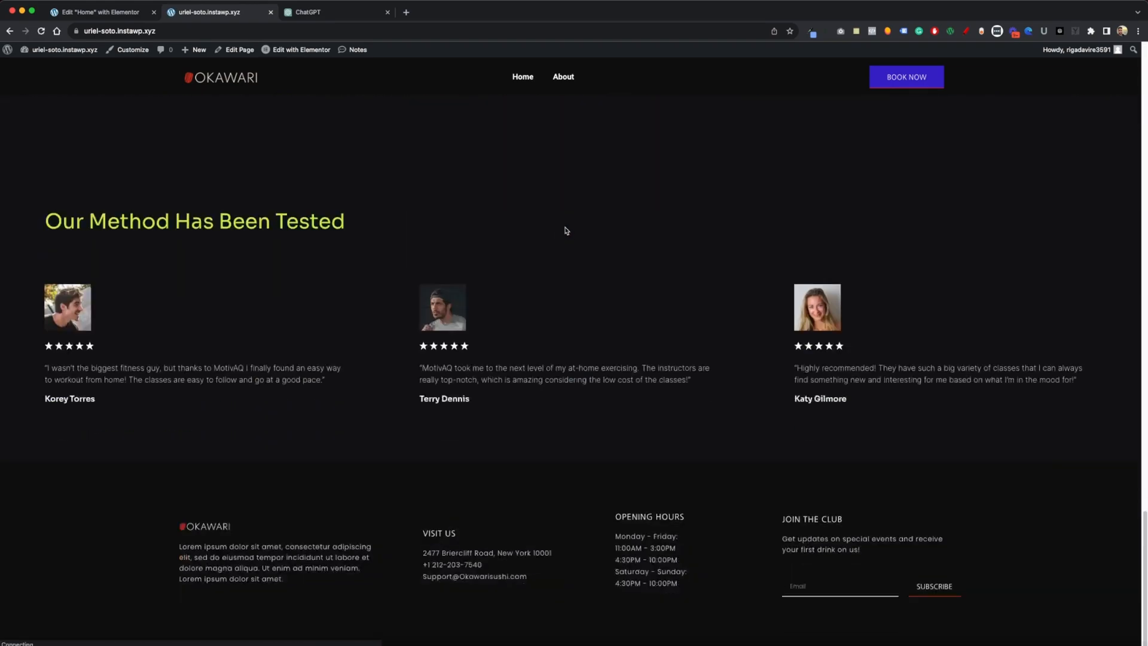
- Recheck that the heading banner stays hidden on Home but visible on About, then return to Elementor
left_click(563, 76)
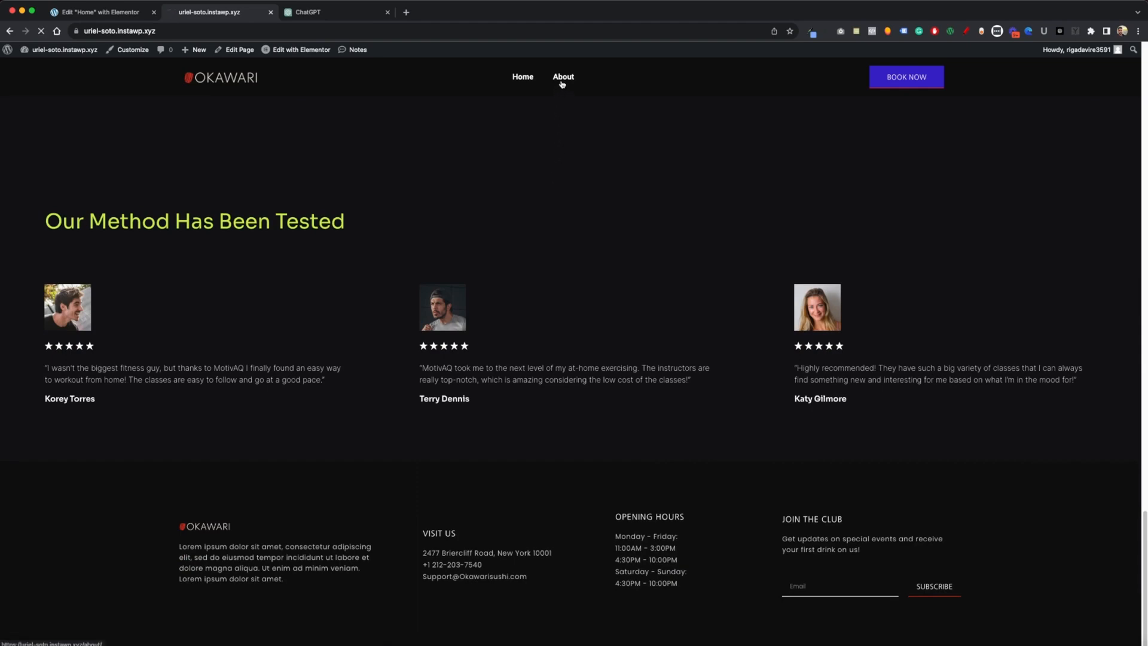
left_click(563, 76)
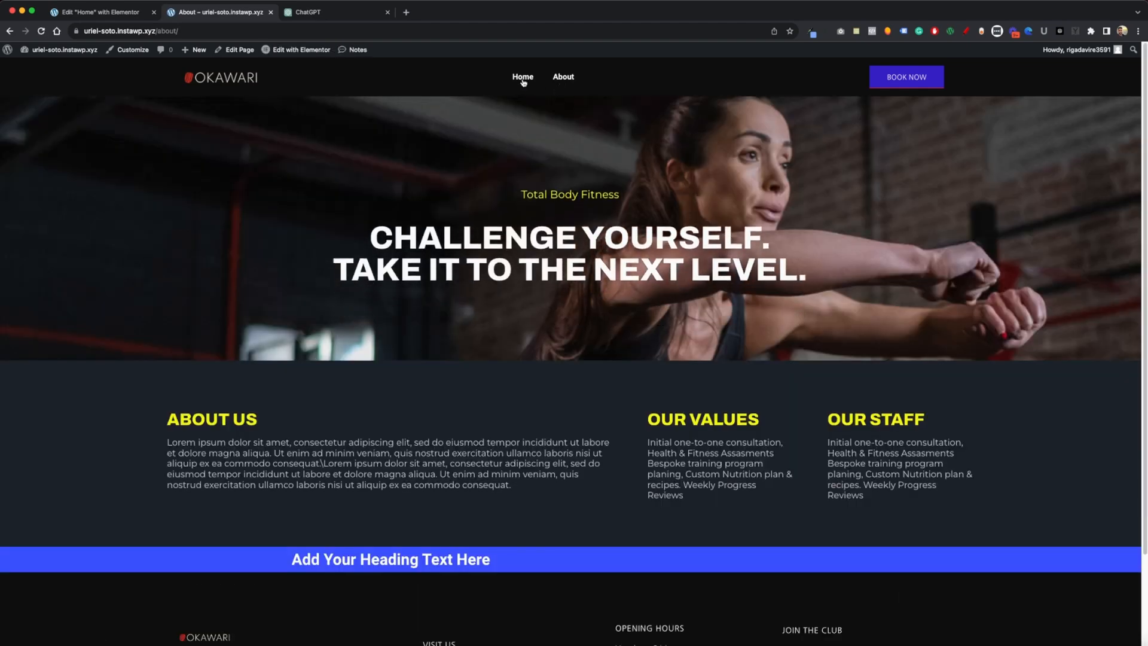
left_click(522, 76)
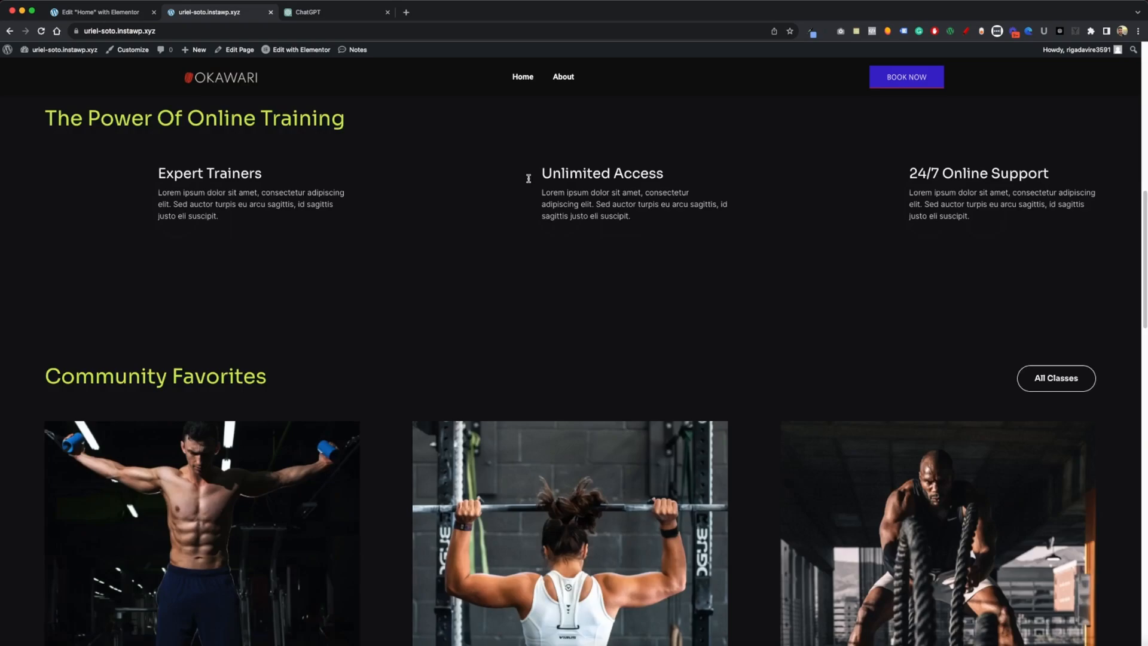
scroll("down", 3)
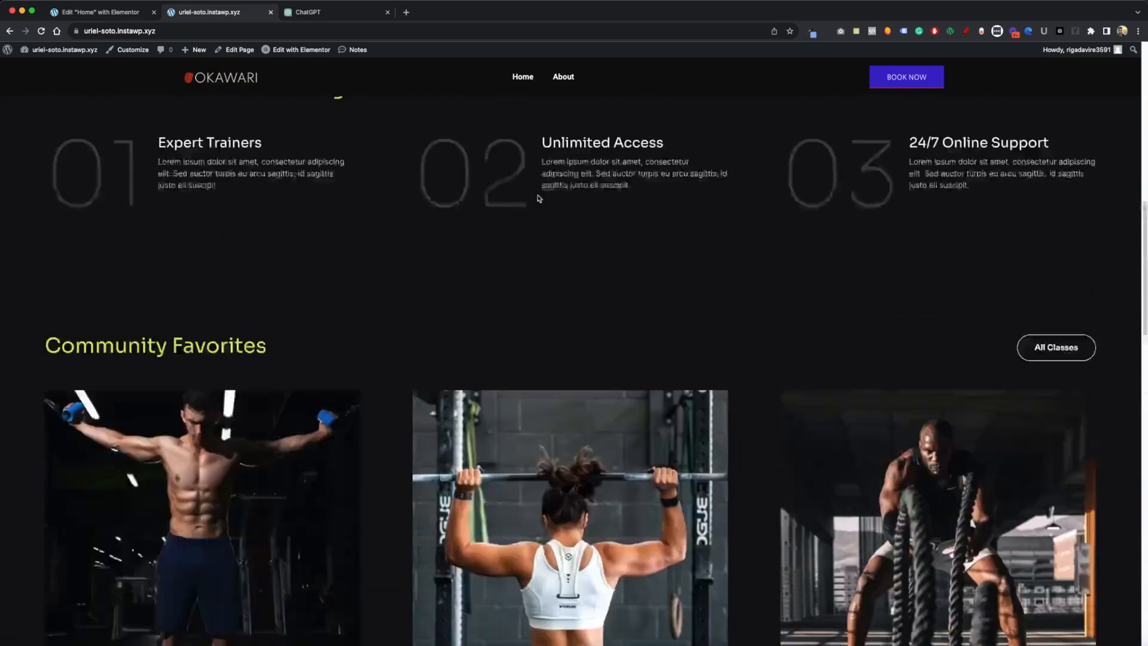
scroll("down", 3)
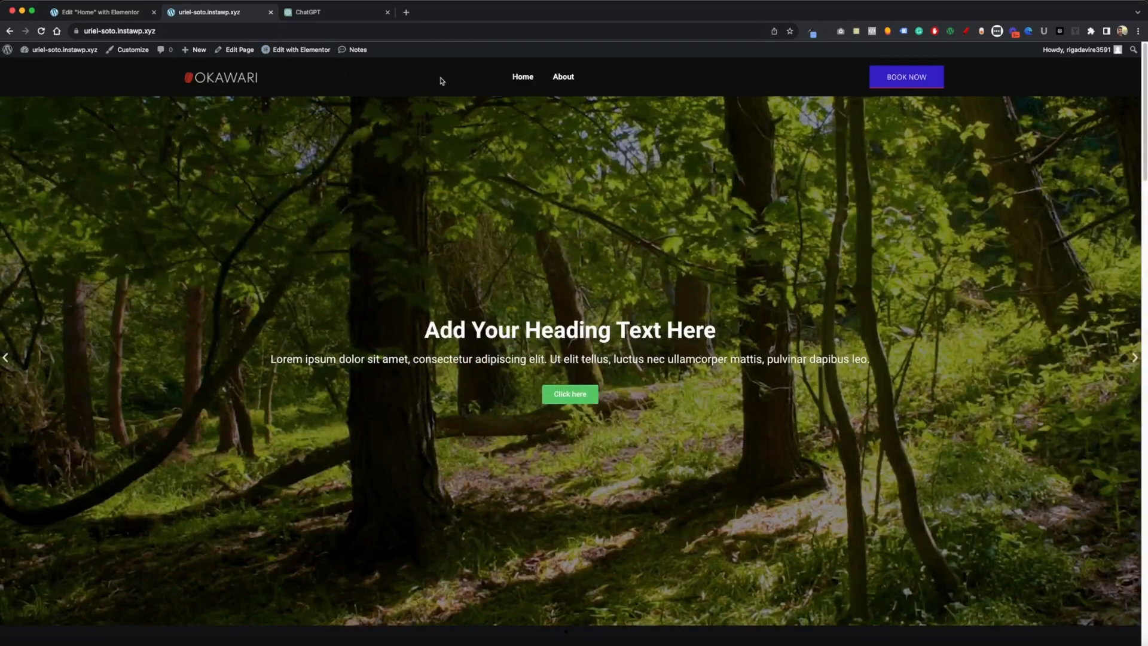
scroll("down", 3)
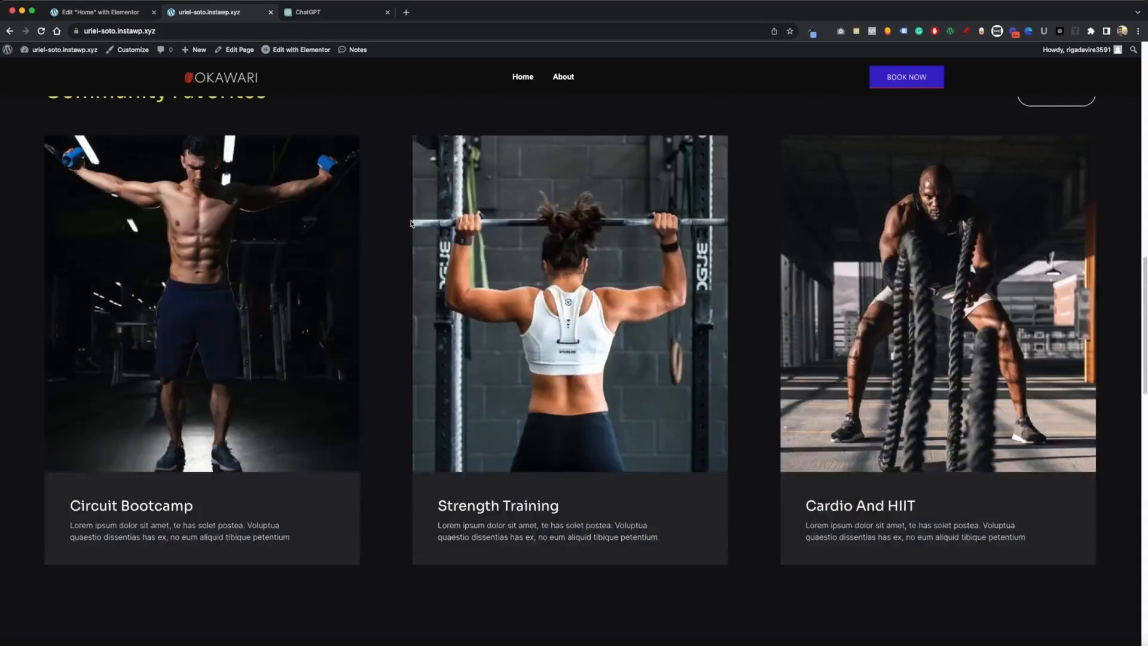
left_click(99, 12)
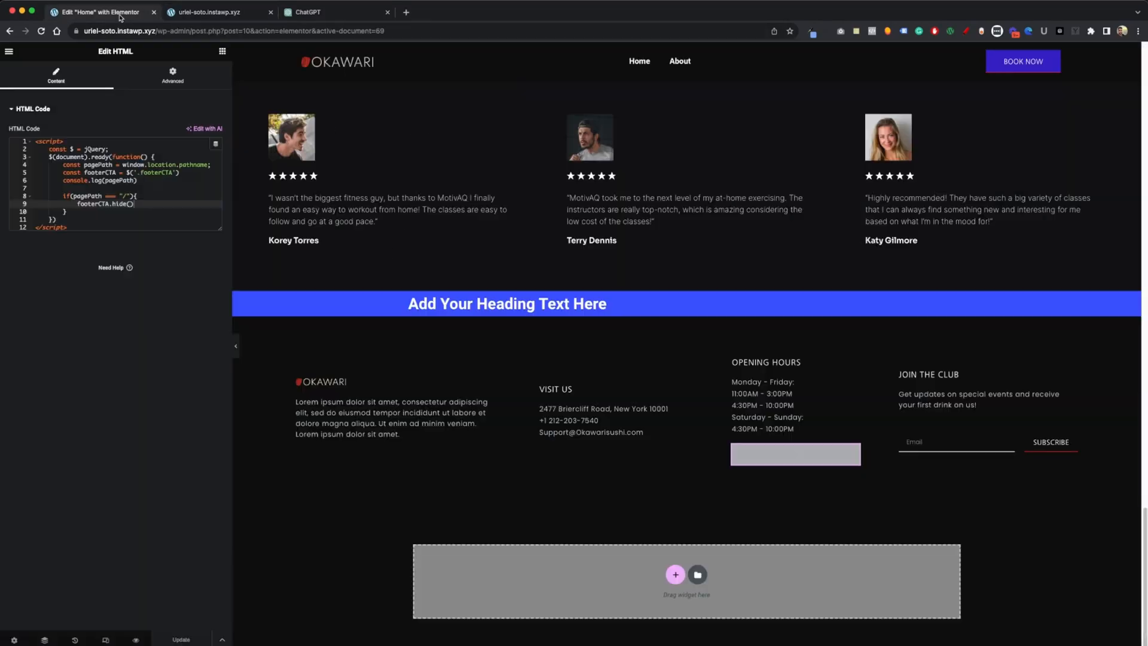